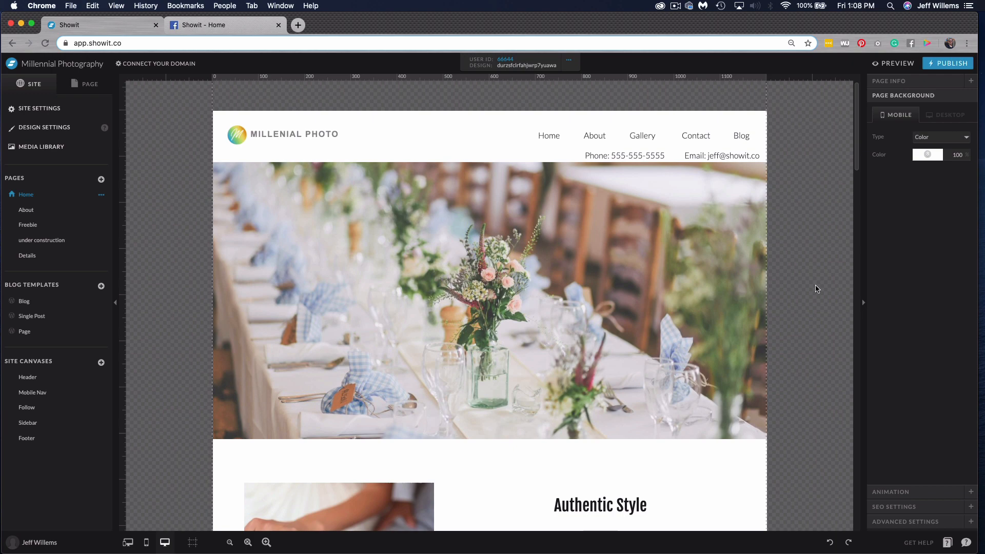
Select the Authentic Style heading and review its click action settings
{"action": "scroll", "scroll_direction": "down", "scroll_amount": 3}
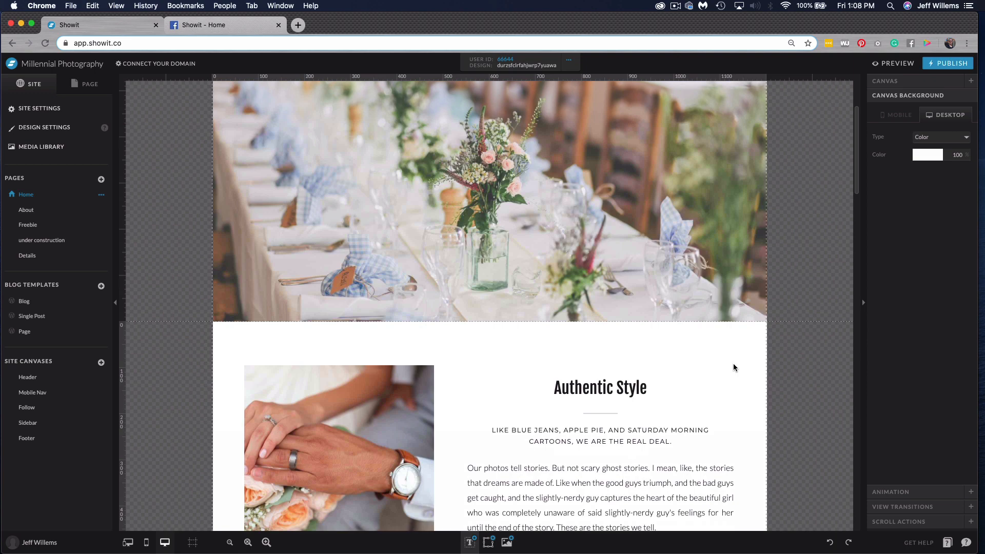
{"action": "scroll", "scroll_direction": "down", "scroll_amount": 3}
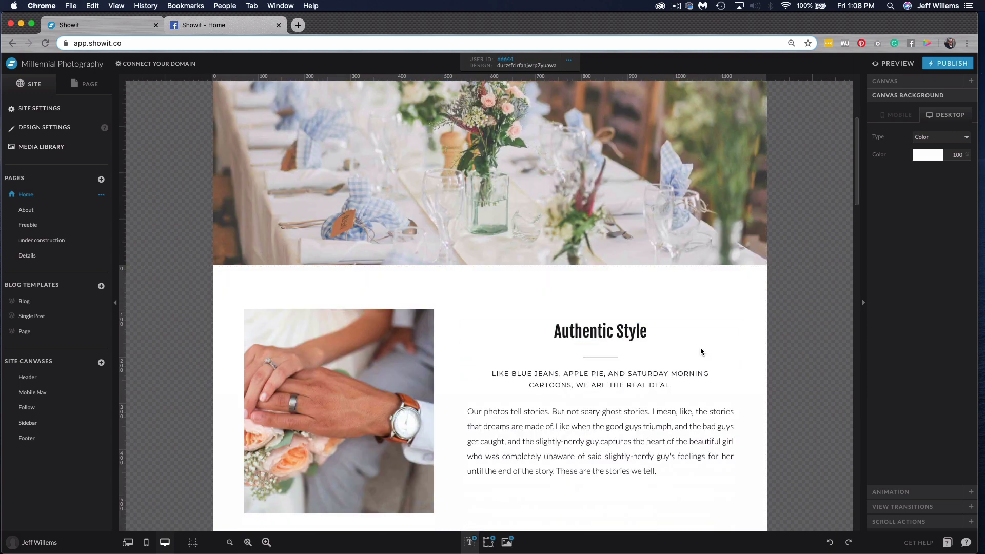
{"action": "left_click", "coordinate": [600, 331]}
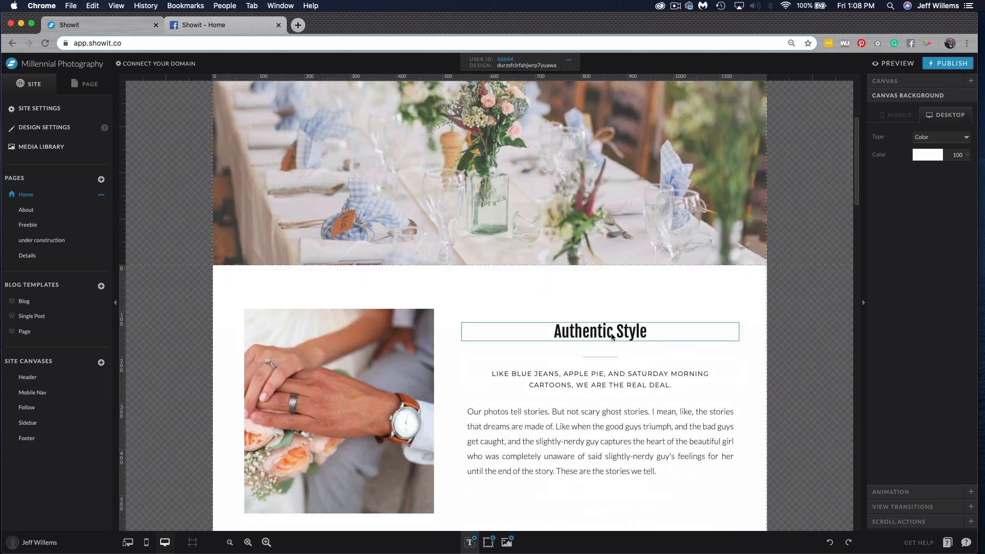
{"action": "left_click", "coordinate": [599, 331]}
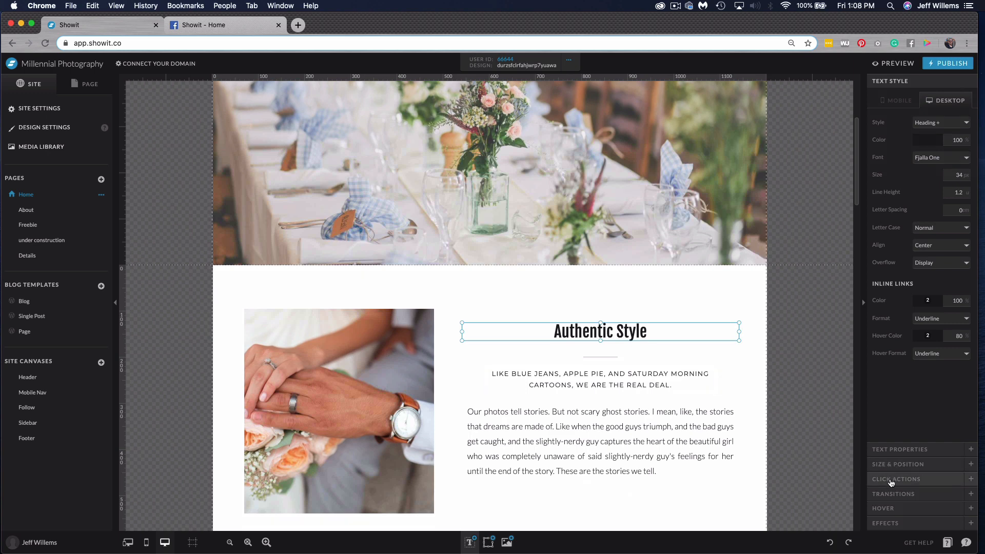
{"action": "mouse_move", "coordinate": [895, 482]}
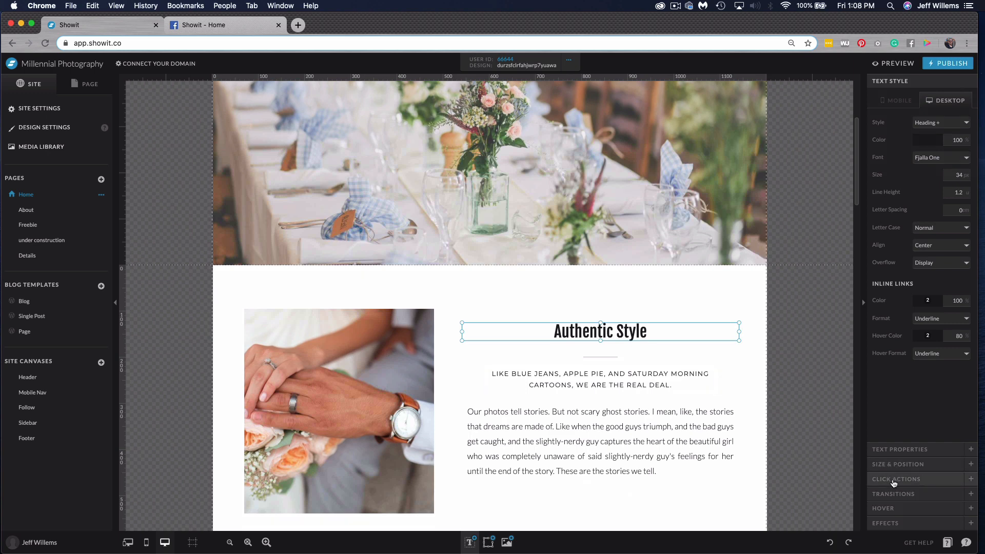
{"action": "left_click", "coordinate": [895, 480]}
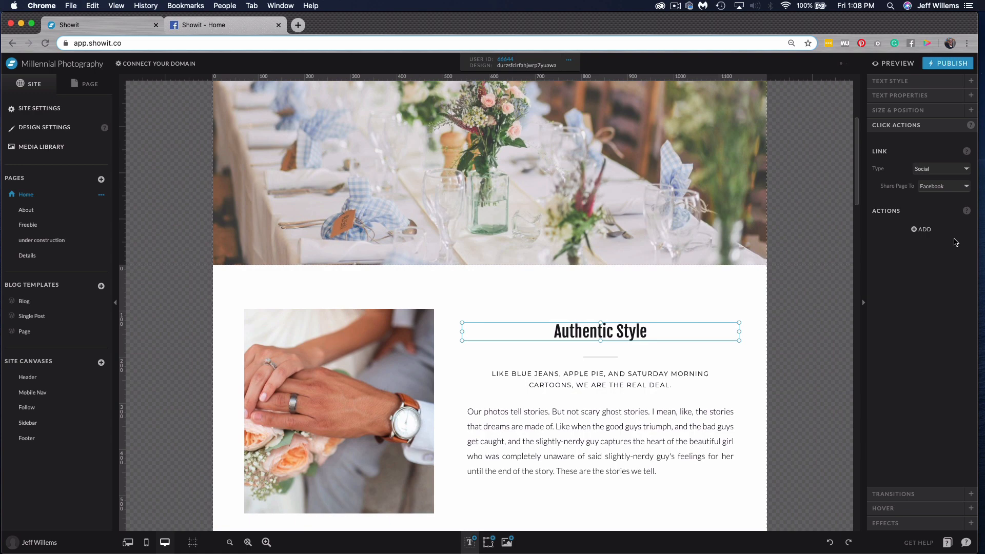
Select the photo of the couple's hands and review its click actions
{"action": "left_click", "coordinate": [338, 411]}
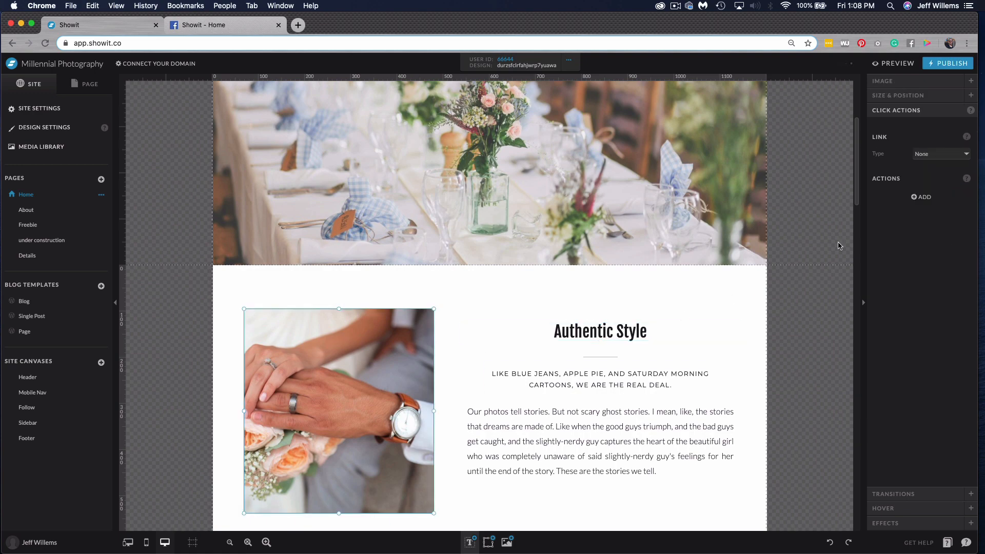
{"action": "mouse_move", "coordinate": [662, 363]}
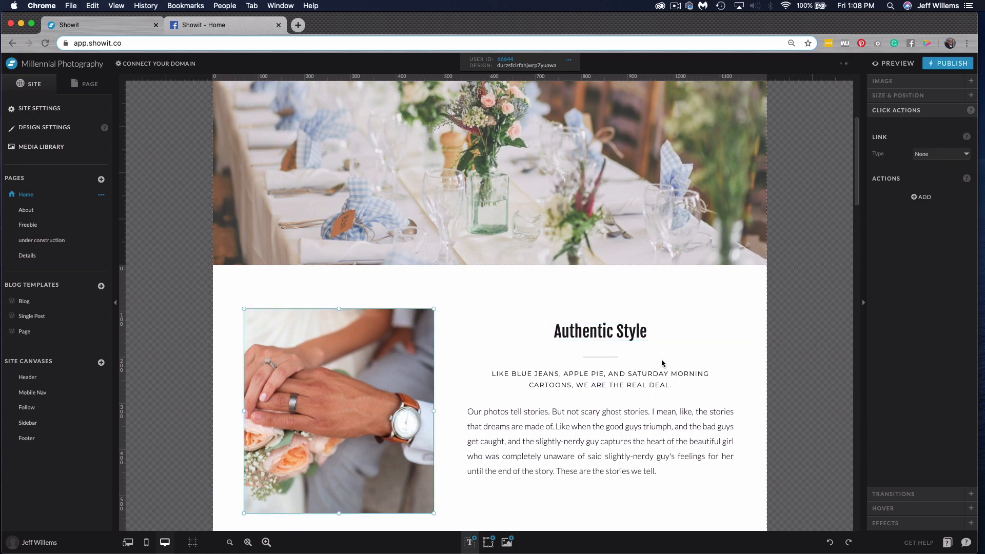
{"action": "scroll", "scroll_direction": "down", "scroll_amount": 3}
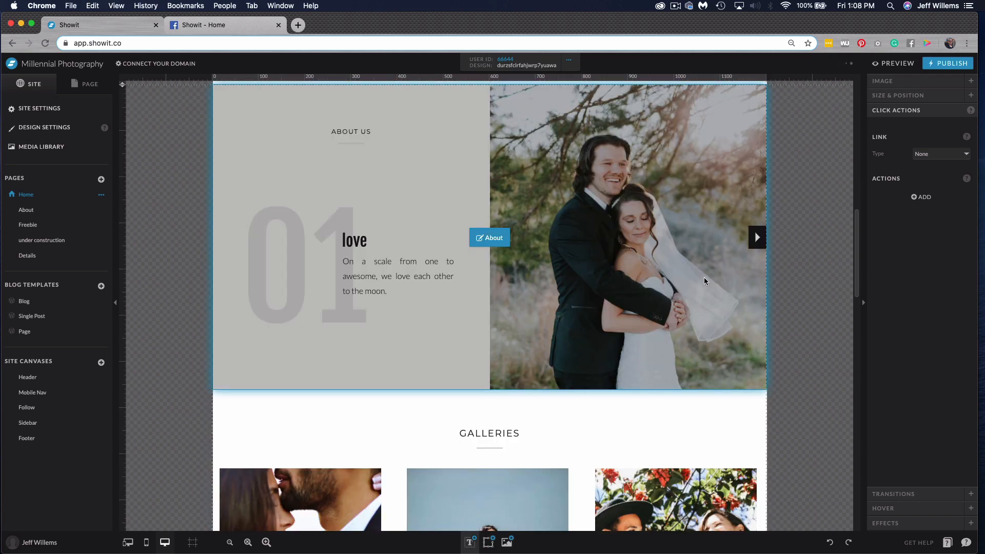
{"action": "left_click", "coordinate": [757, 238]}
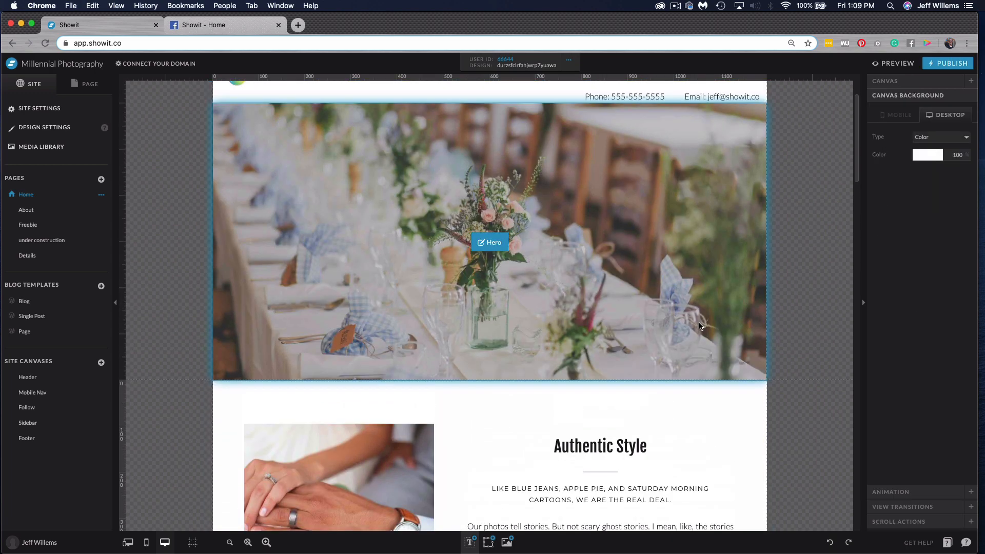
{"action": "scroll", "scroll_direction": "down", "scroll_amount": 3}
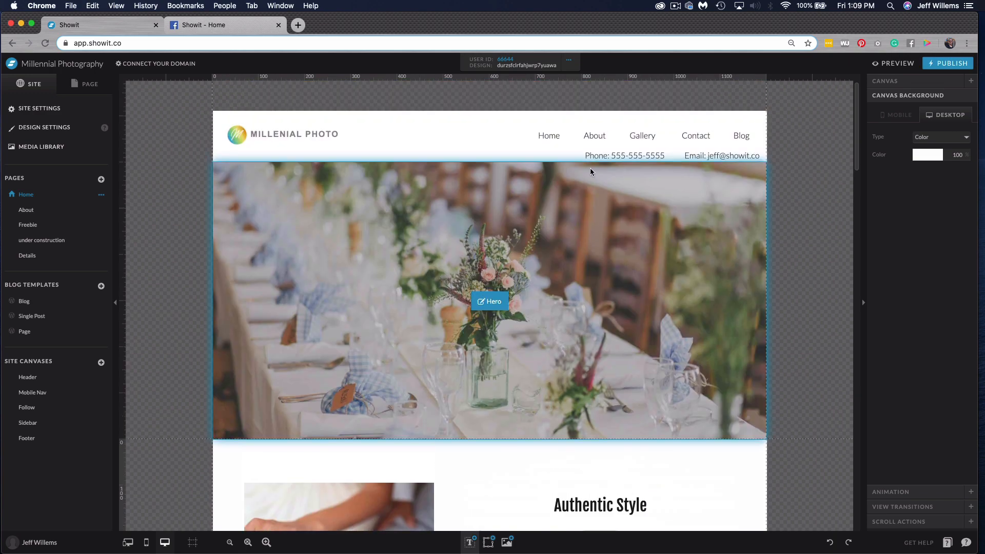
Open the Header site canvas on its own, showing logo, navigation links, phone and email
{"action": "left_click", "coordinate": [27, 378]}
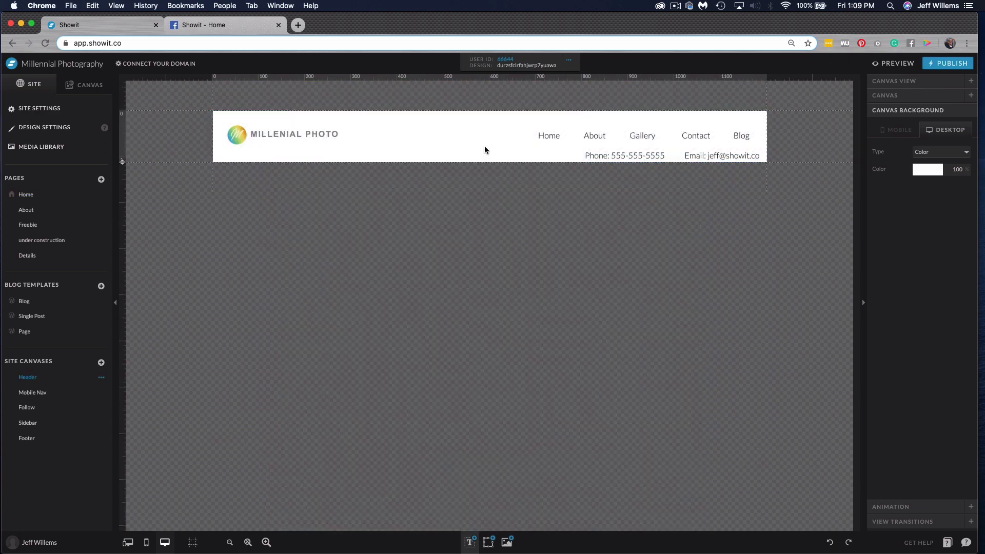
{"action": "left_click", "coordinate": [549, 136]}
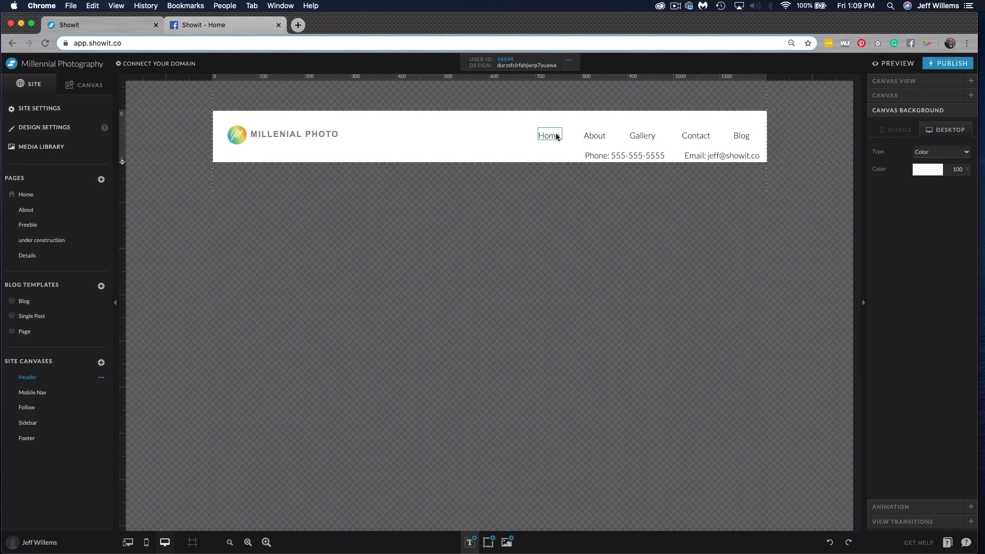
{"action": "left_click", "coordinate": [594, 136]}
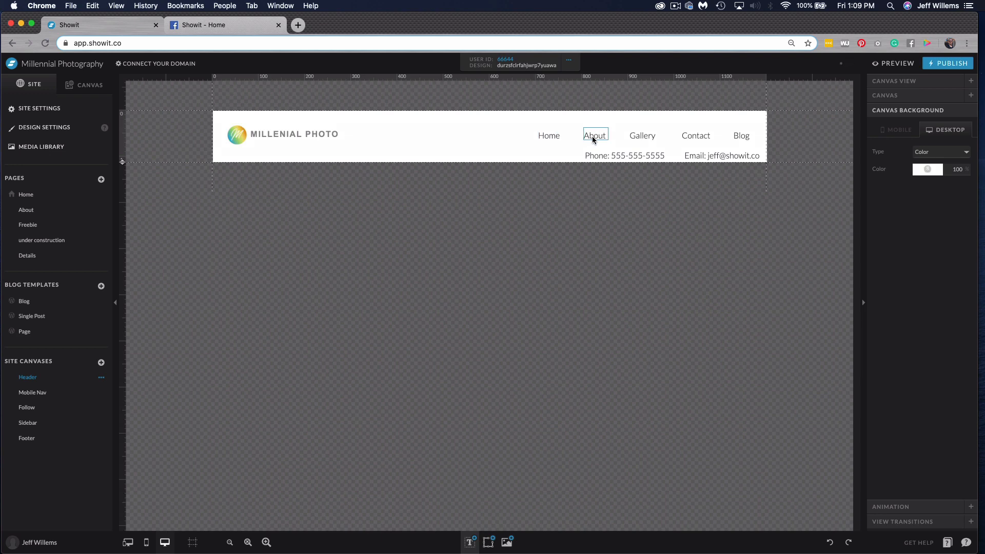
Link the header's About text to the About page and preview the site
{"action": "left_click", "coordinate": [595, 135]}
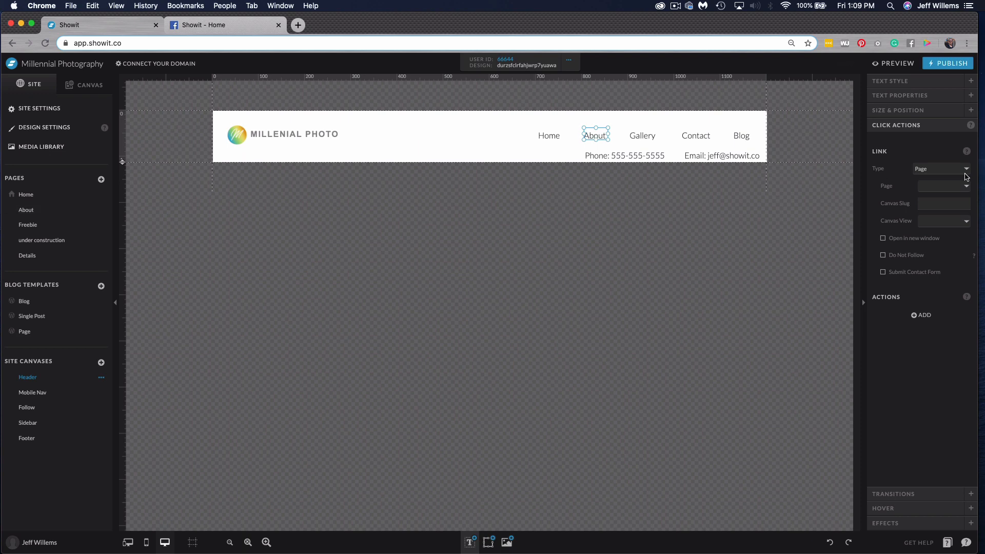
{"action": "left_click", "coordinate": [943, 168]}
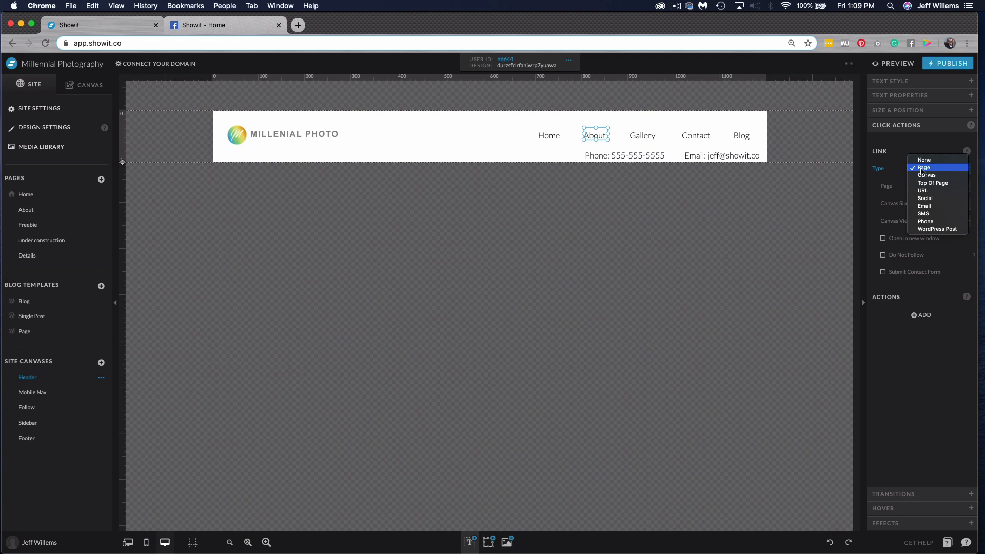
{"action": "left_click", "coordinate": [923, 167]}
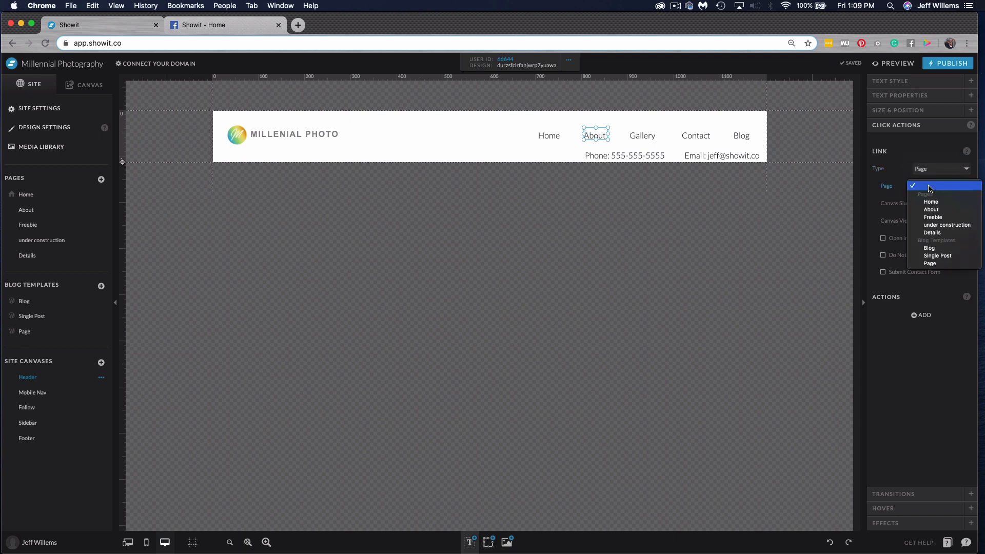
{"action": "left_click", "coordinate": [932, 209]}
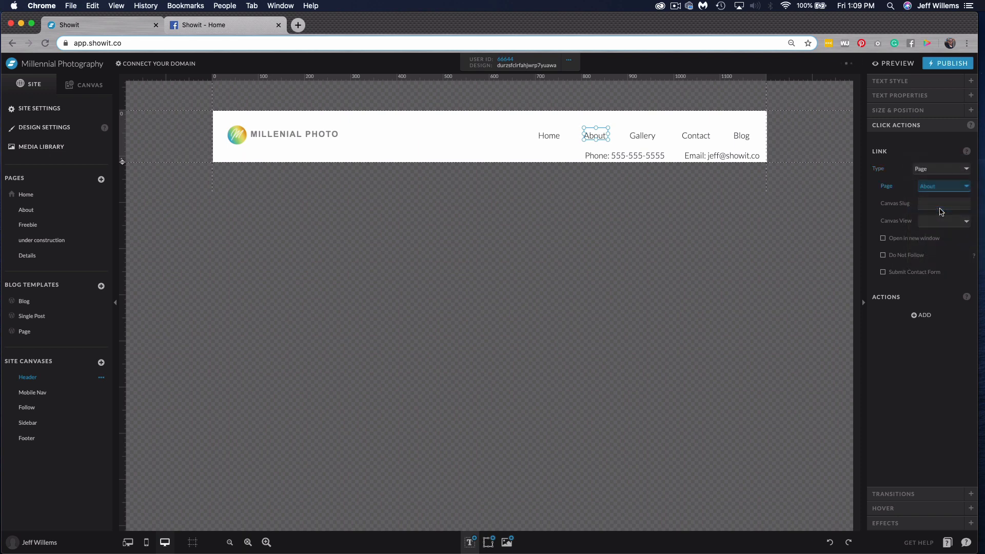
{"action": "left_click", "coordinate": [893, 64]}
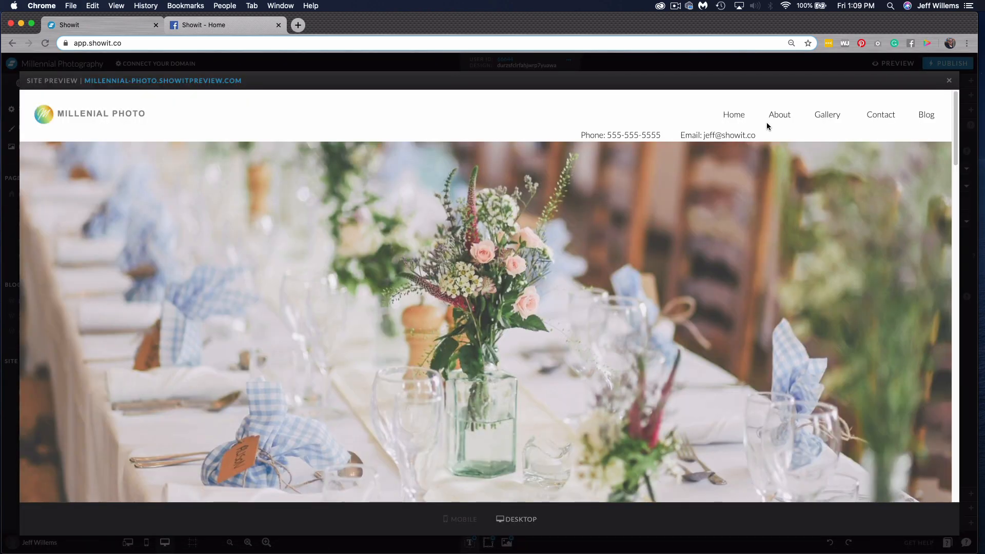
{"action": "left_click", "coordinate": [780, 115]}
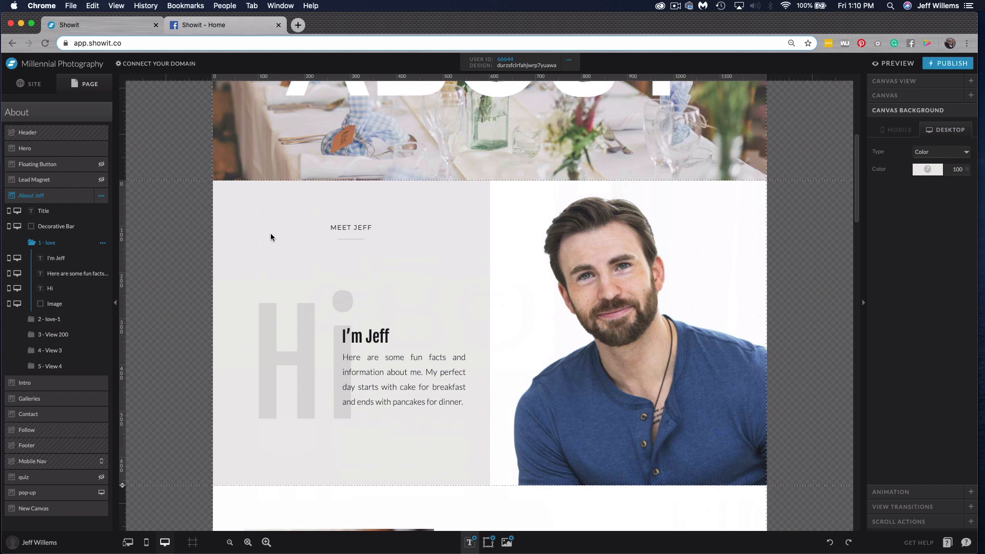
{"action": "mouse_move", "coordinate": [57, 201]}
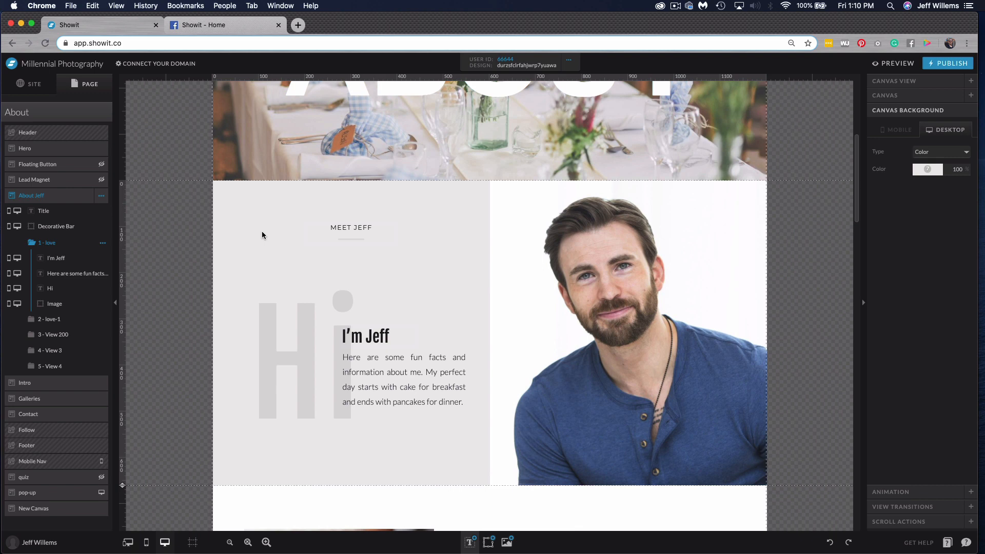
Check the About Jeff canvas settings and copy its slug from the Rename Canvas dialog
{"action": "left_click", "coordinate": [884, 95]}
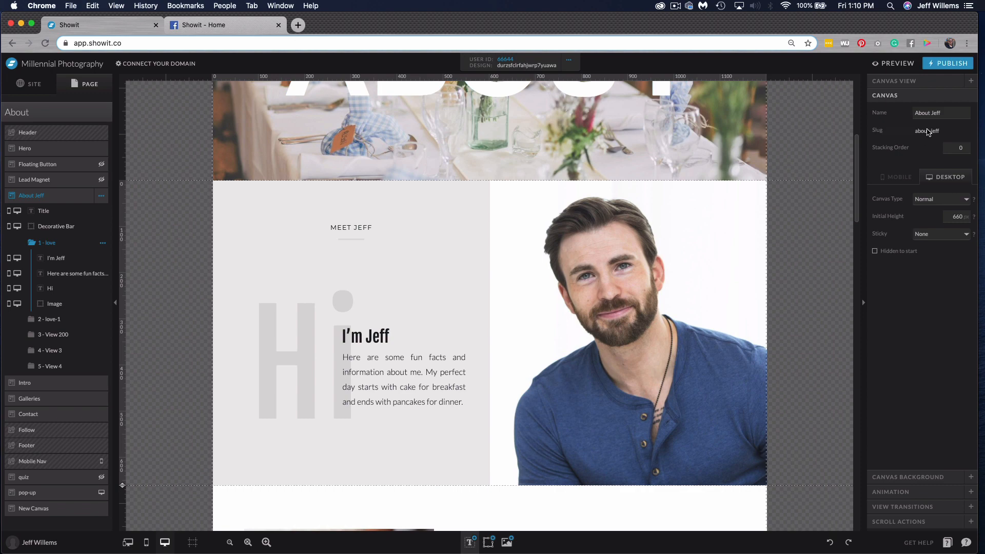
{"action": "double_click", "coordinate": [926, 131]}
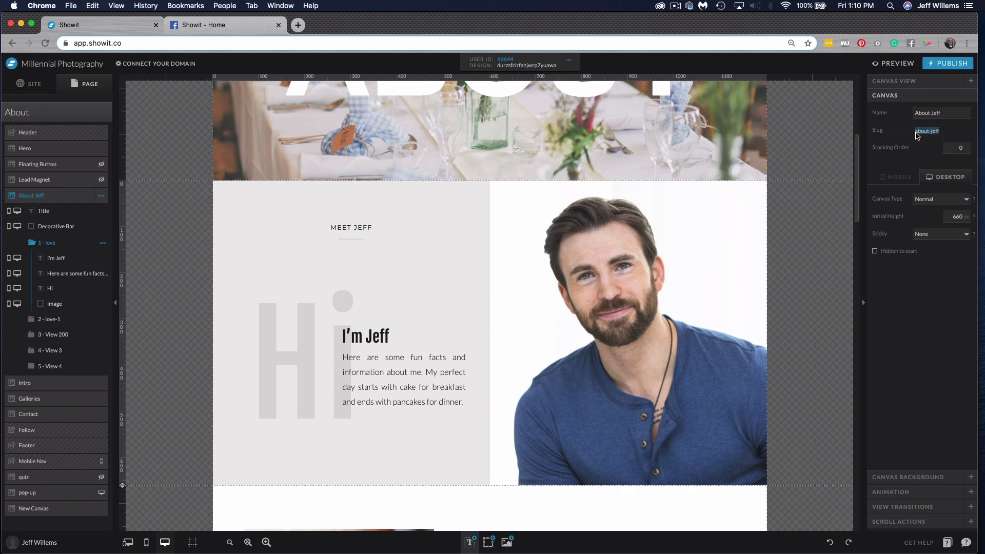
{"action": "left_click", "coordinate": [927, 131]}
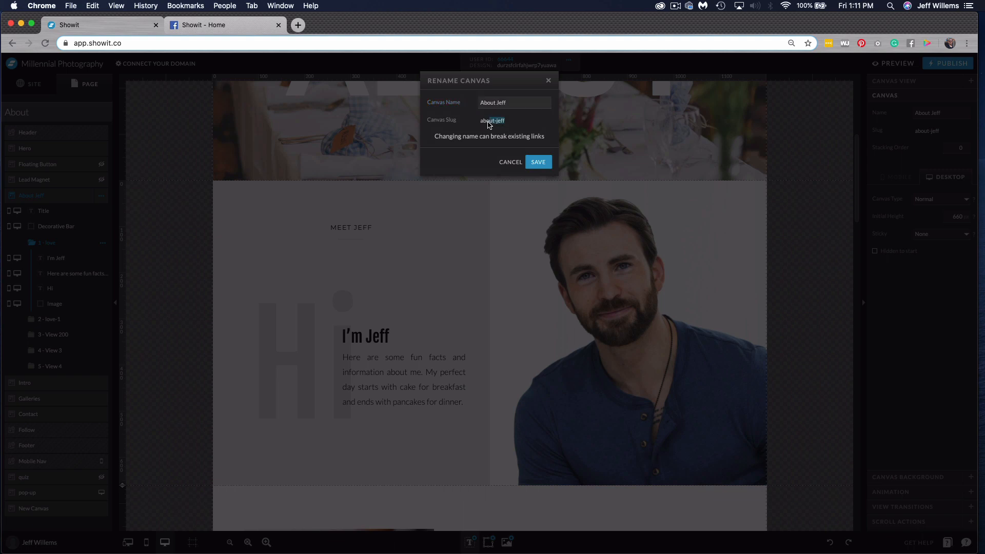
{"action": "right_click", "coordinate": [492, 121]}
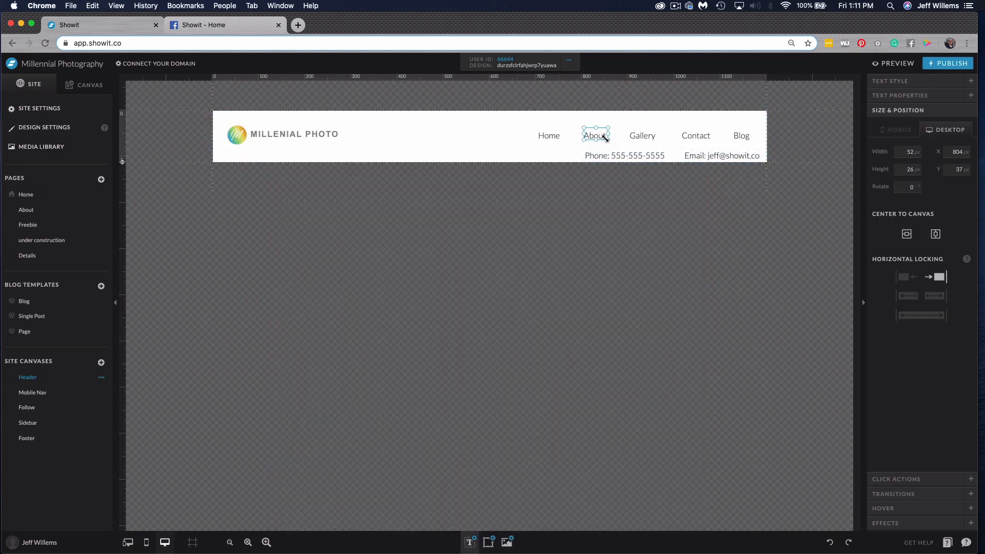
Give the About link the about-jeff canvas slug with Canvas View checked
{"action": "left_click", "coordinate": [896, 124]}
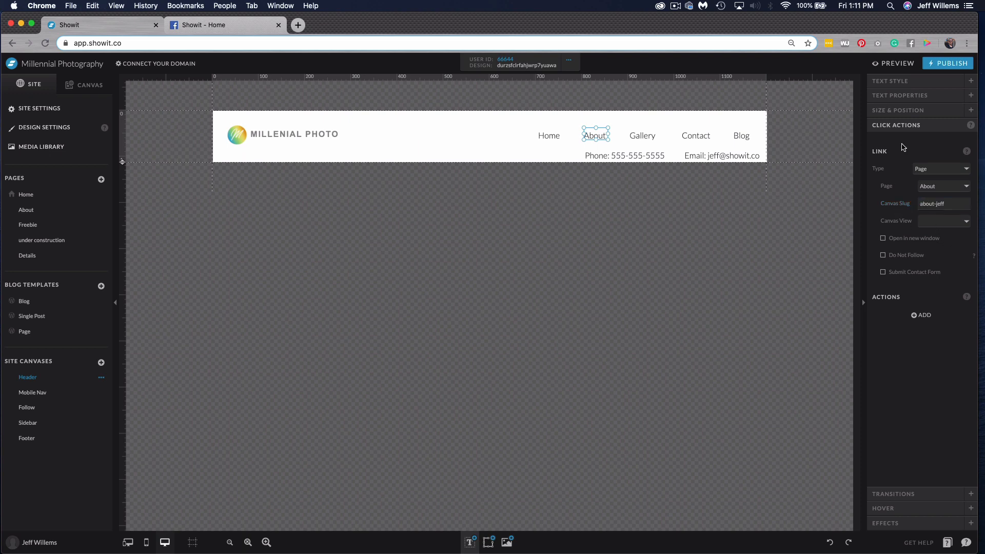
{"action": "left_click", "coordinate": [944, 220]}
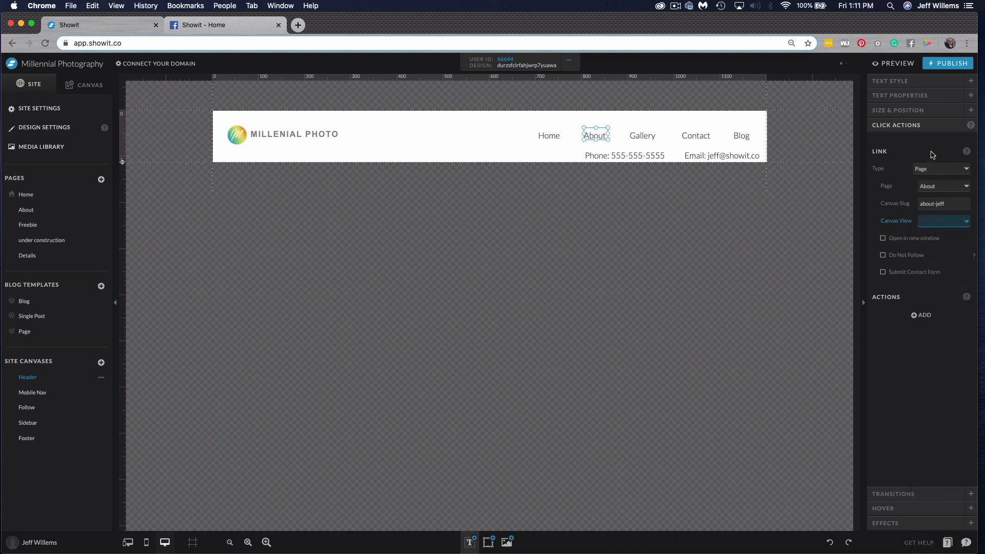
{"action": "mouse_move", "coordinate": [926, 251]}
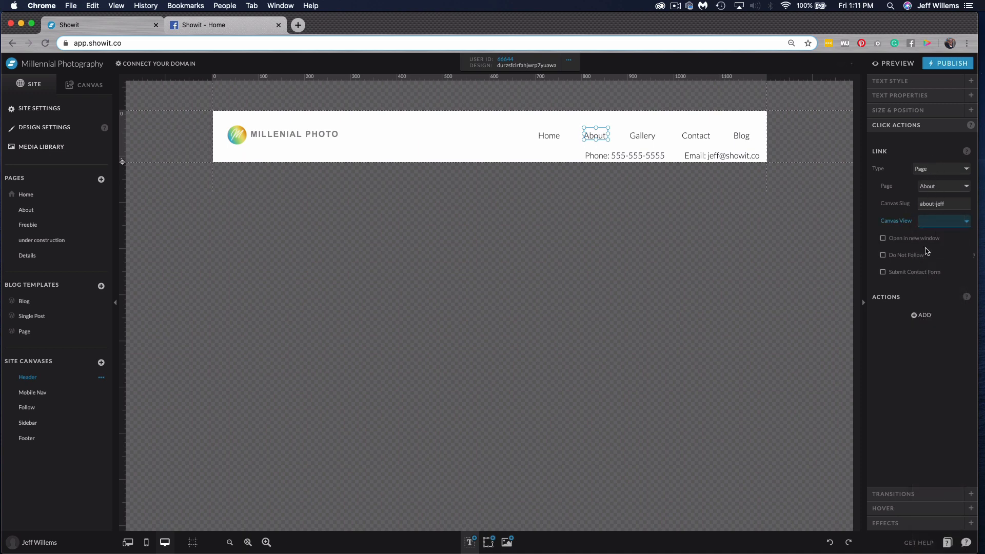
{"action": "mouse_move", "coordinate": [907, 240]}
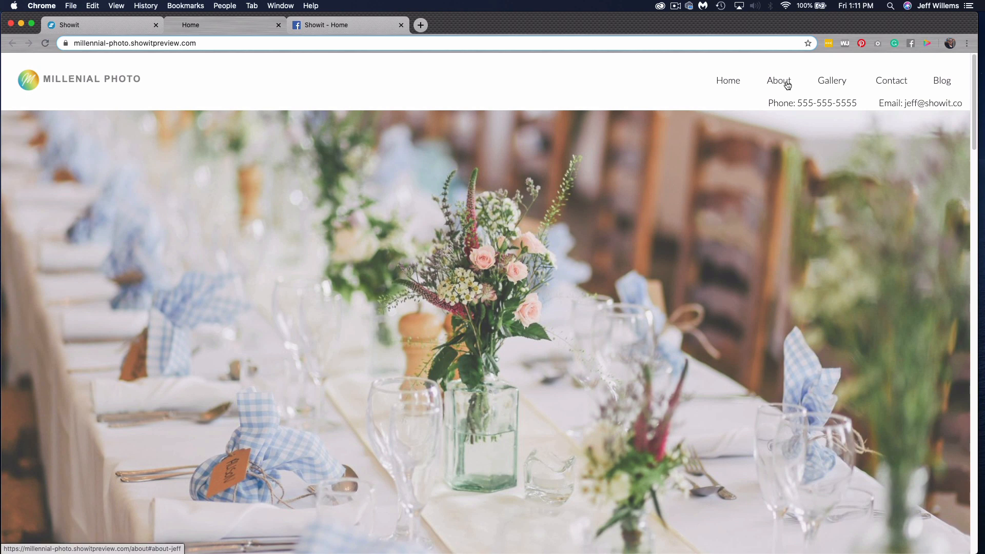
Follow the About nav link in the preview and confirm it lands on the about-jeff section
{"action": "left_click", "coordinate": [779, 80]}
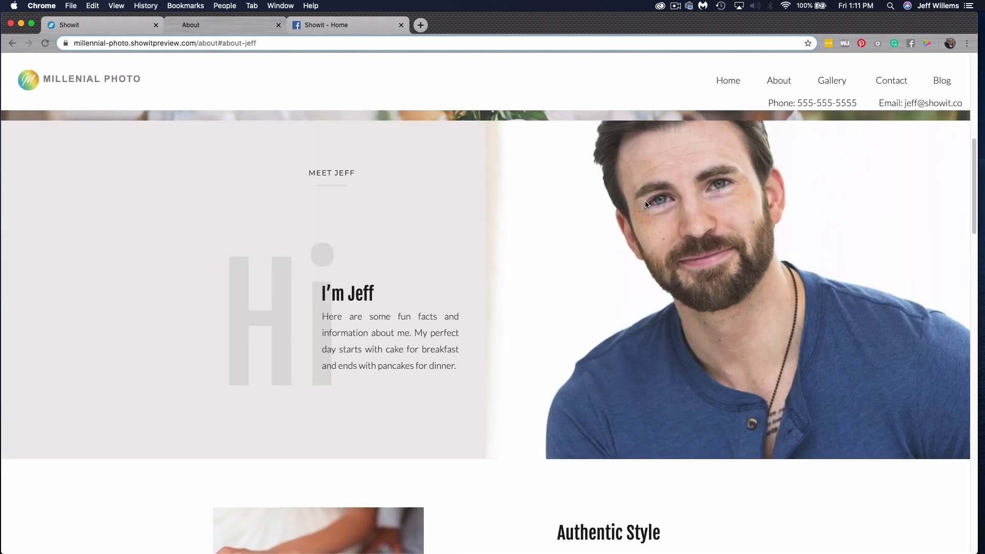
{"action": "mouse_move", "coordinate": [725, 231]}
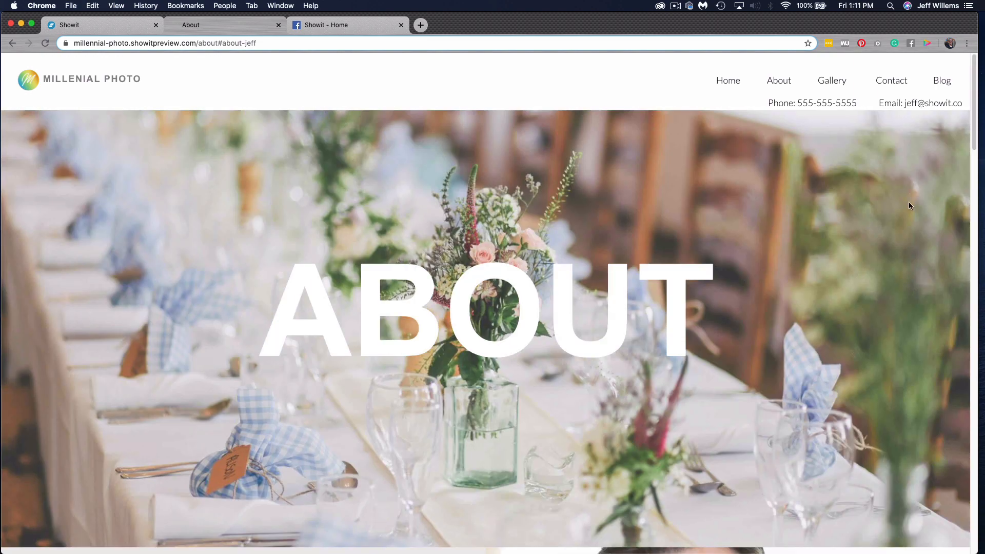
{"action": "scroll", "scroll_direction": "down", "scroll_amount": 3}
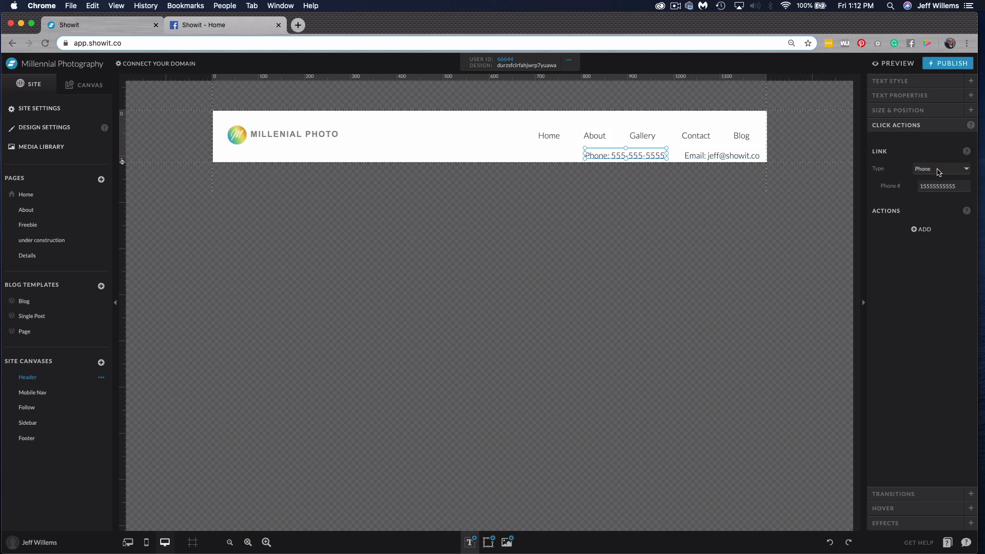
{"action": "left_click", "coordinate": [940, 169]}
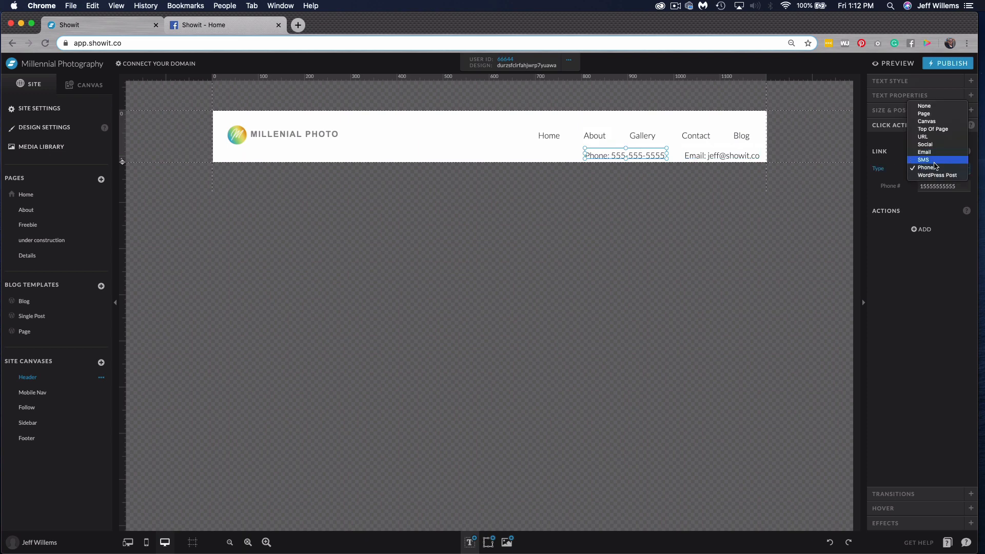
{"action": "left_click", "coordinate": [927, 168]}
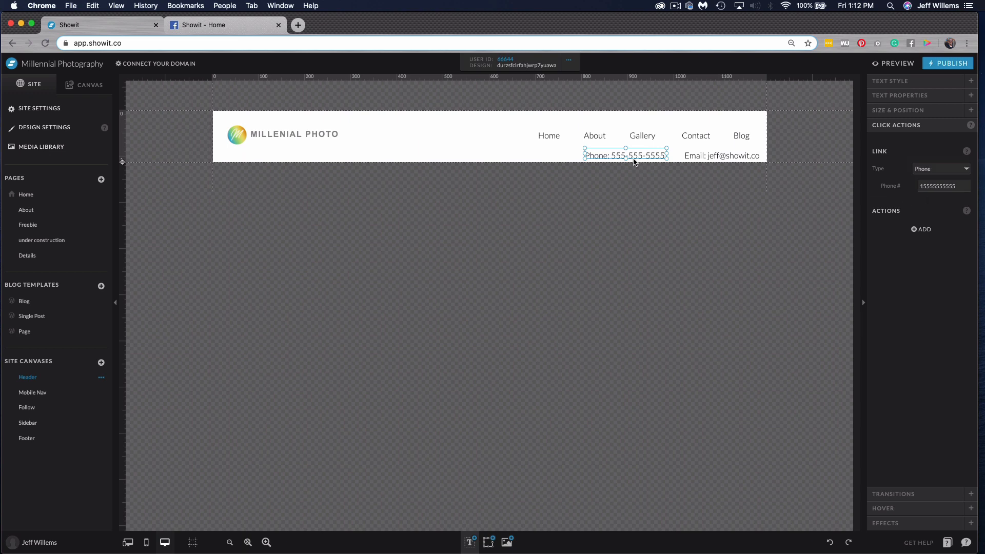
{"action": "left_click", "coordinate": [941, 186]}
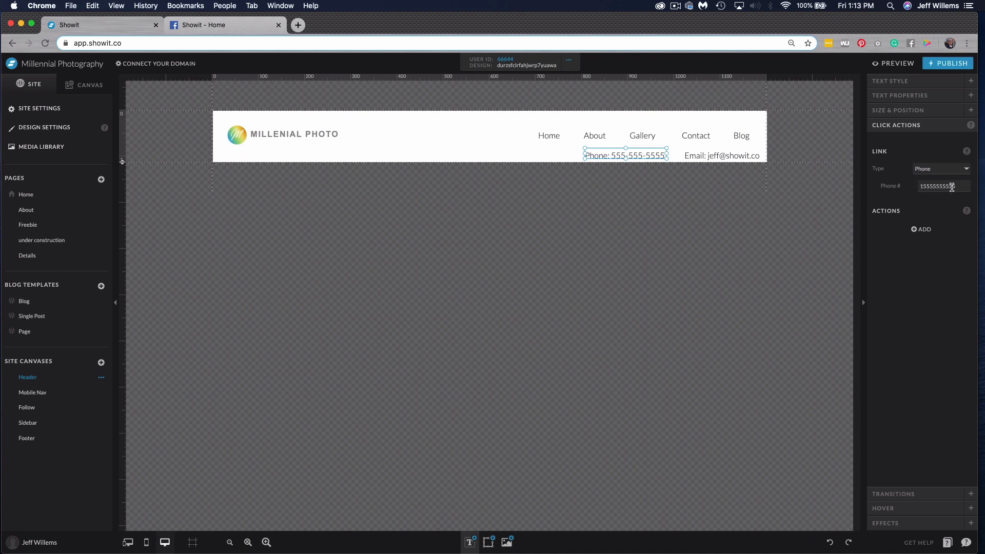
Confirm the header email text keeps Email as its link type to the shown address
{"action": "left_click", "coordinate": [722, 155]}
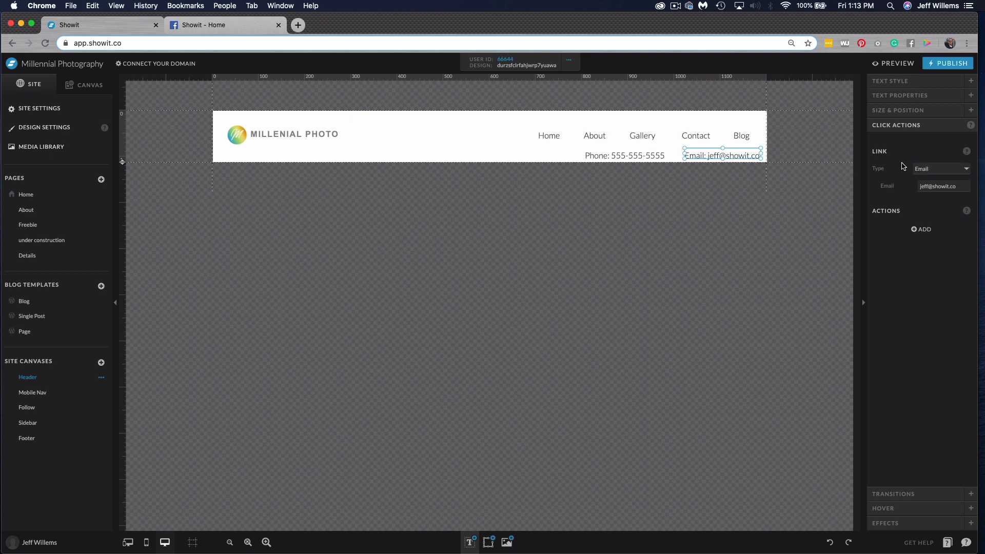
{"action": "left_click", "coordinate": [942, 168]}
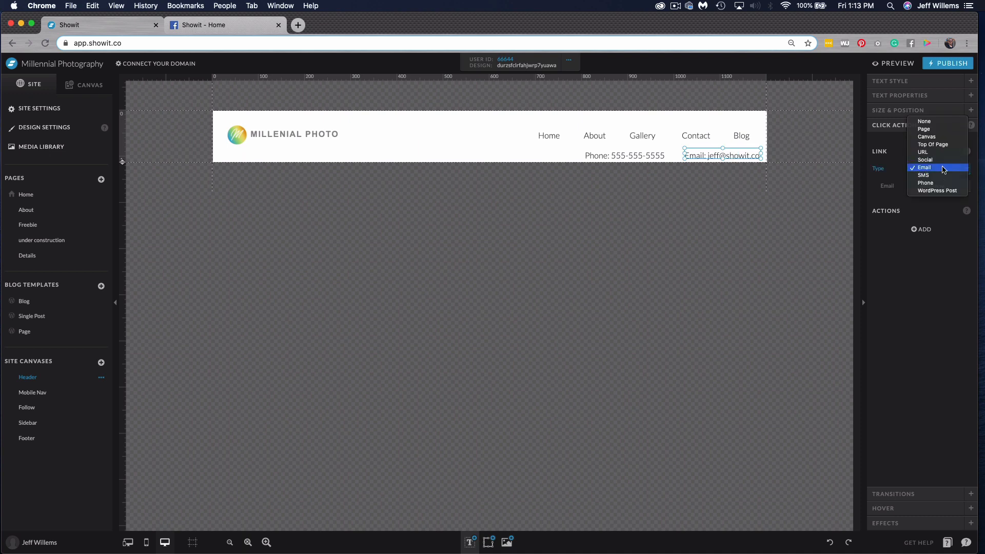
{"action": "left_click", "coordinate": [923, 167]}
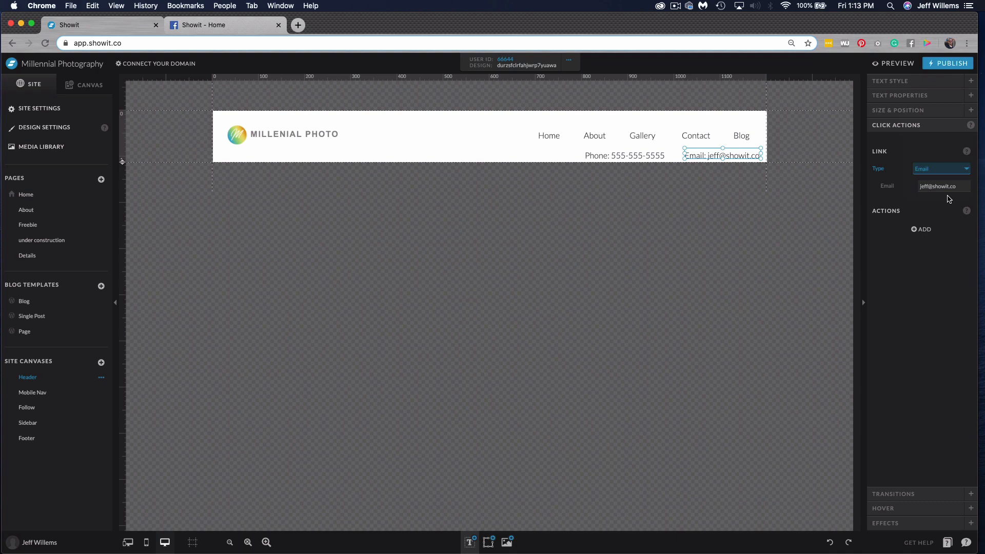
{"action": "left_click", "coordinate": [897, 63]}
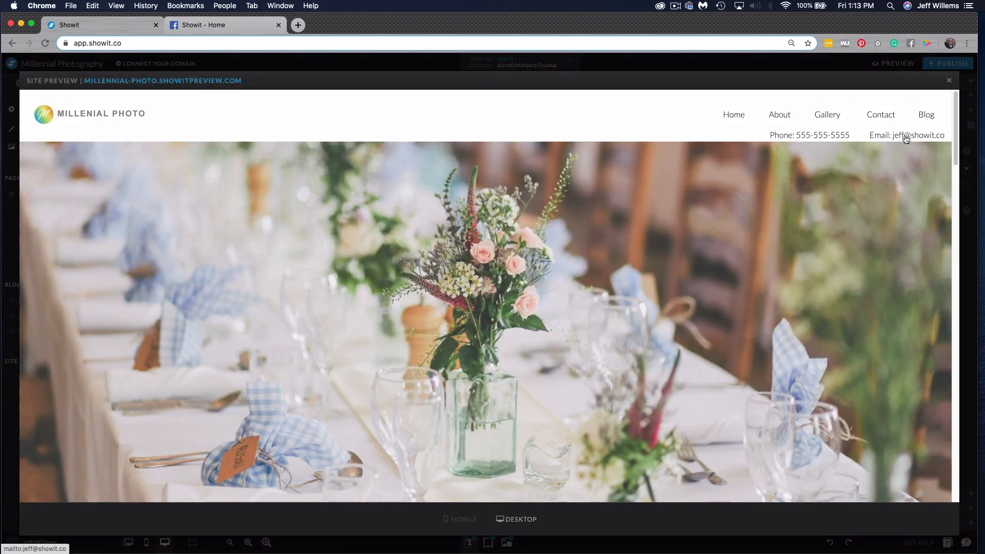
{"action": "left_click", "coordinate": [905, 135]}
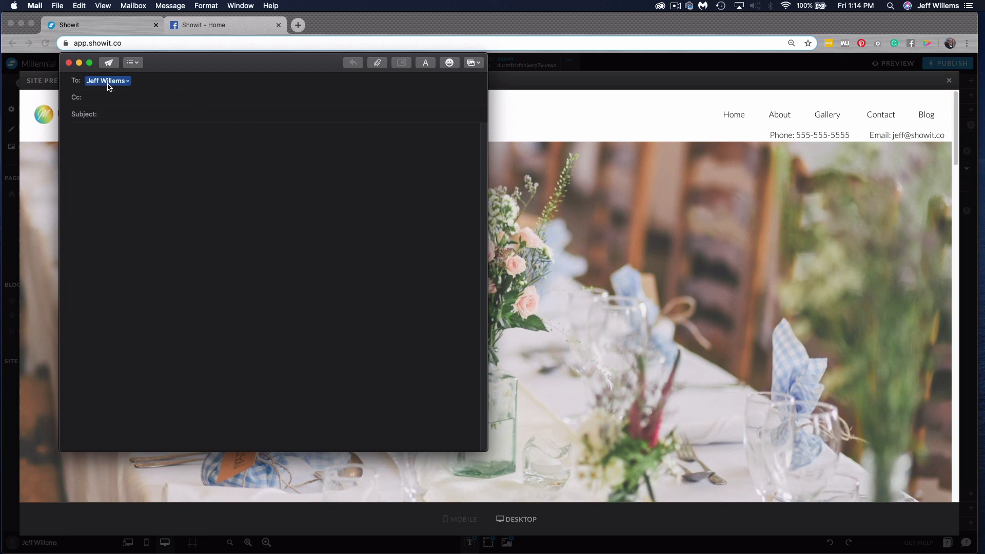
{"action": "left_click", "coordinate": [106, 80]}
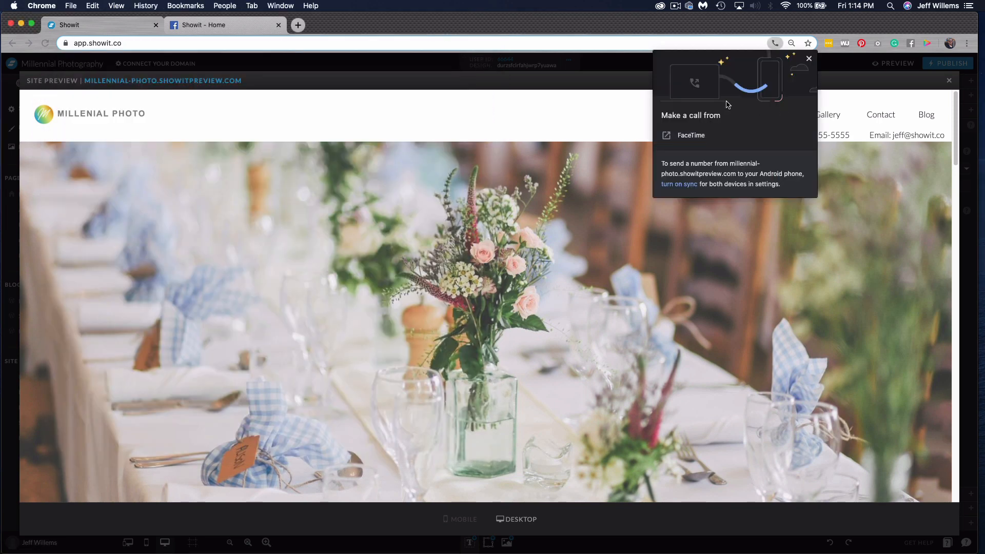
{"action": "left_click", "coordinate": [809, 57]}
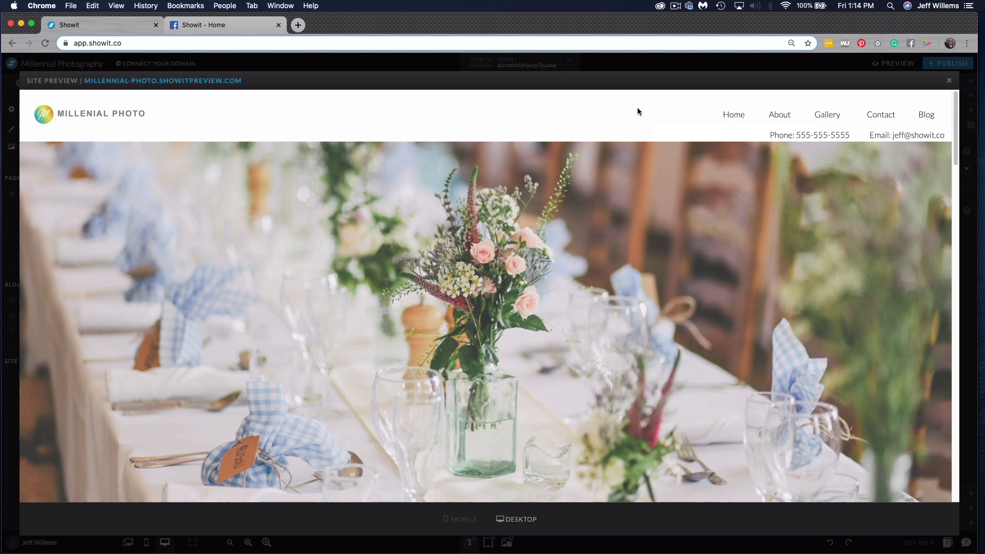
{"action": "mouse_move", "coordinate": [791, 139]}
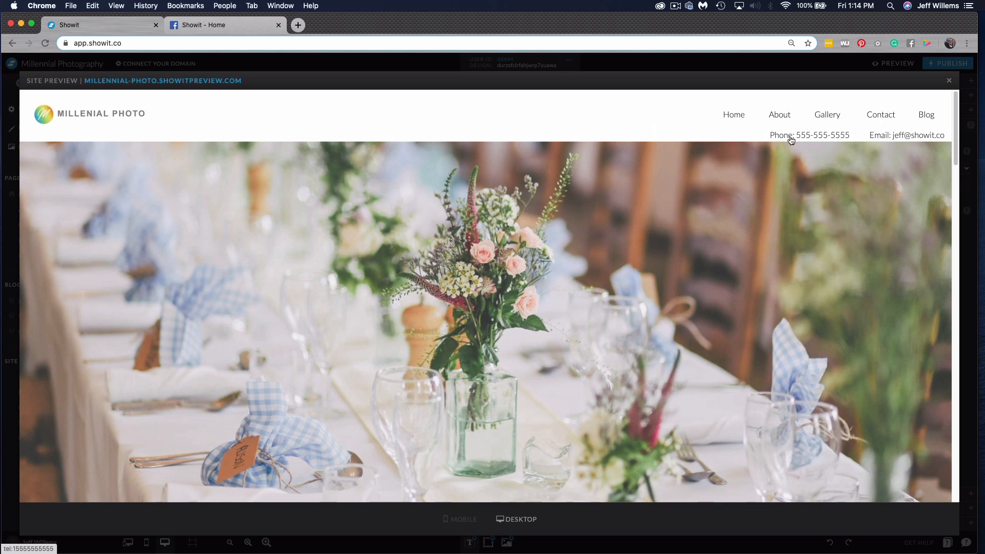
{"action": "mouse_move", "coordinate": [800, 140]}
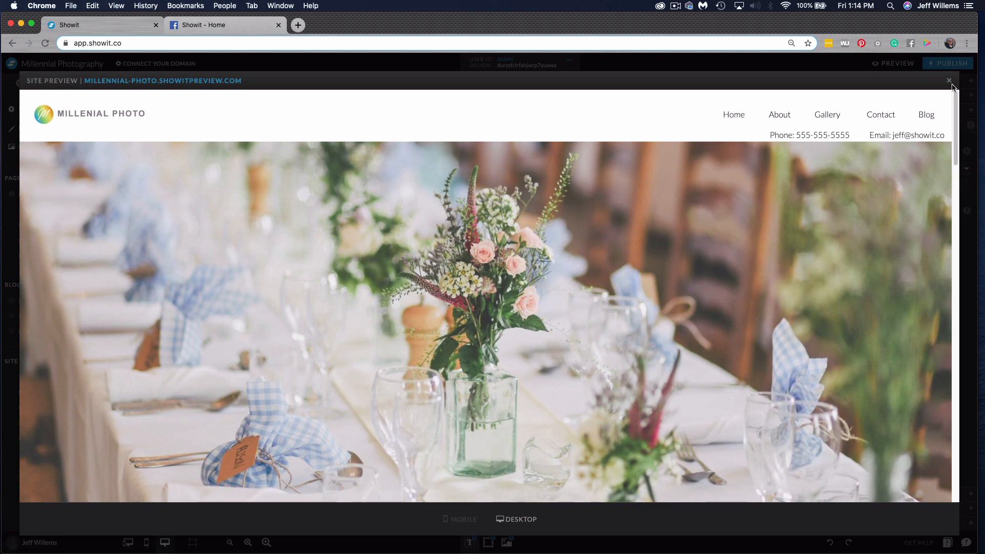
{"action": "left_click", "coordinate": [949, 80]}
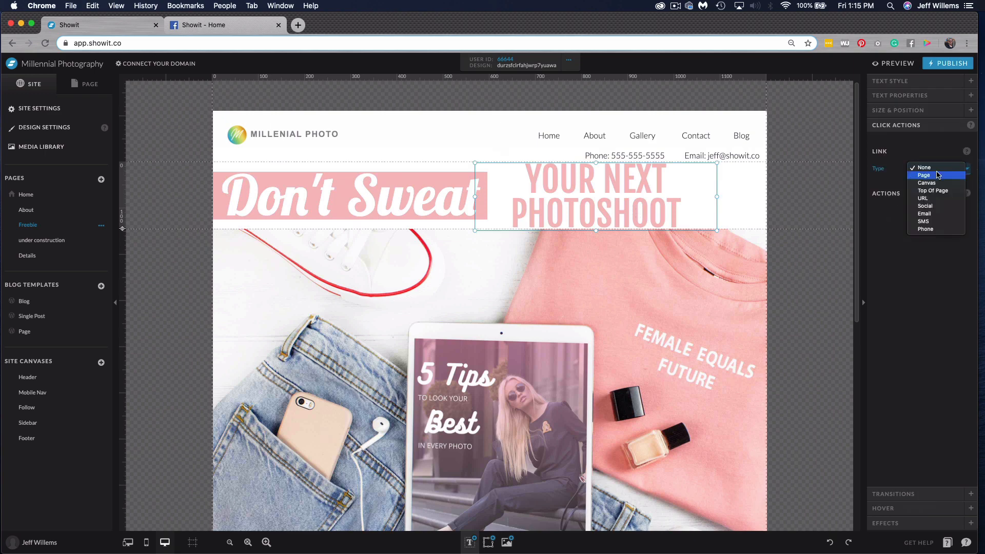
{"action": "mouse_move", "coordinate": [926, 205]}
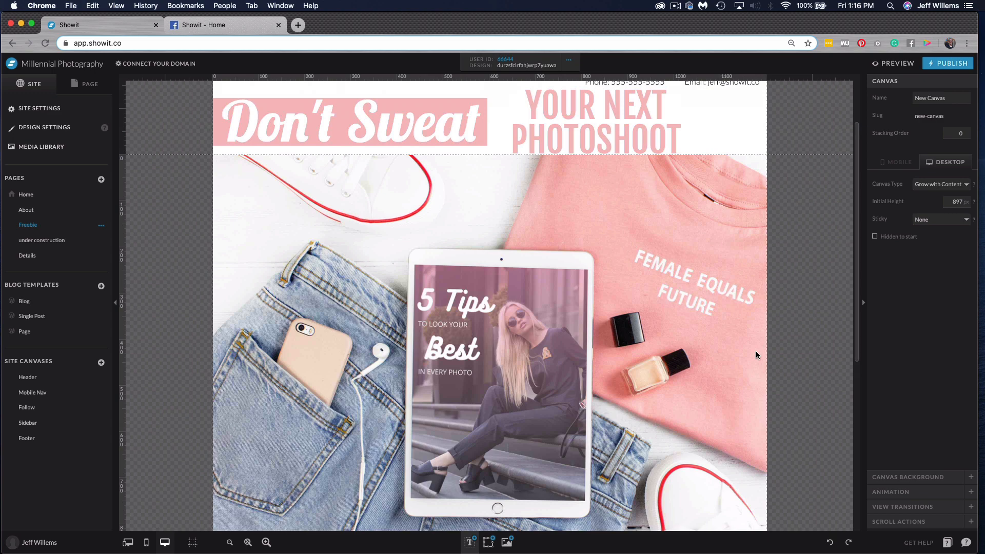
{"action": "mouse_move", "coordinate": [673, 320]}
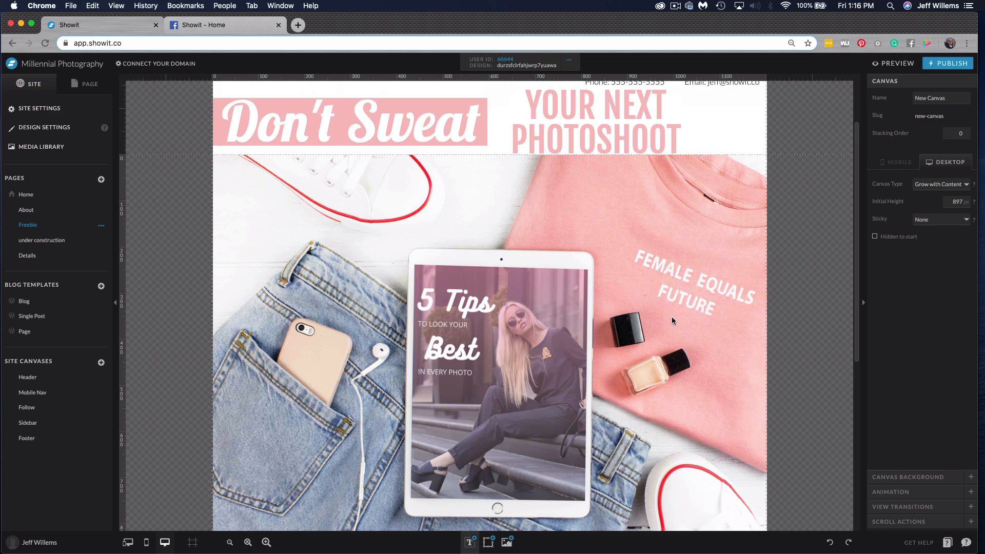
Select the Freebie page's share-bar Facebook icon set to Social, Share Page To Facebook
{"action": "scroll", "scroll_direction": "down", "scroll_amount": 3}
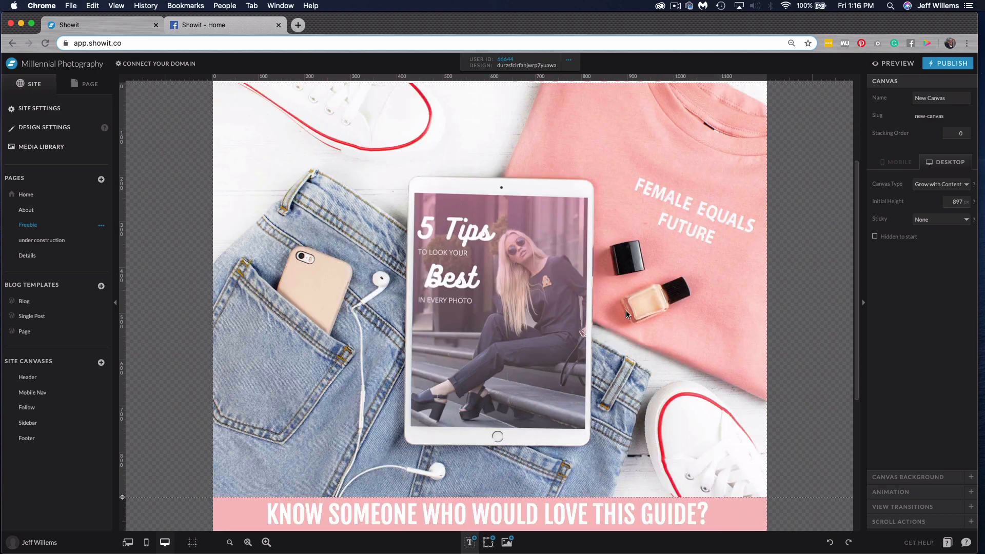
{"action": "scroll", "scroll_direction": "down", "scroll_amount": 3}
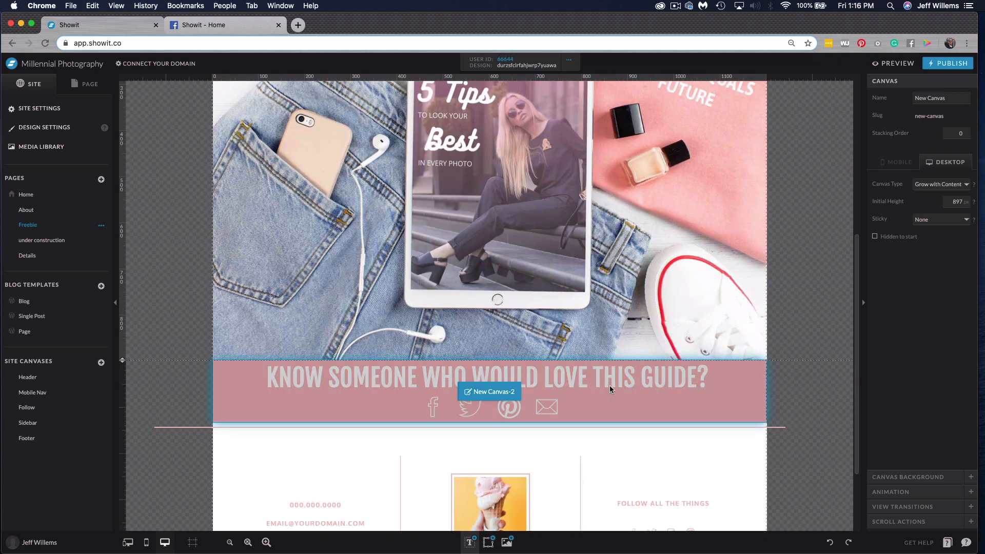
{"action": "left_click", "coordinate": [432, 406]}
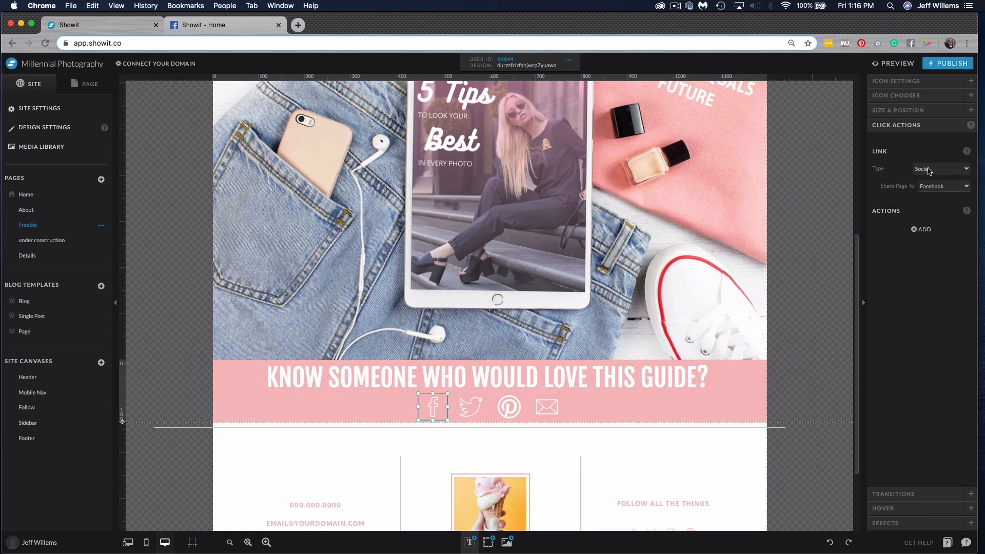
{"action": "left_click", "coordinate": [943, 186]}
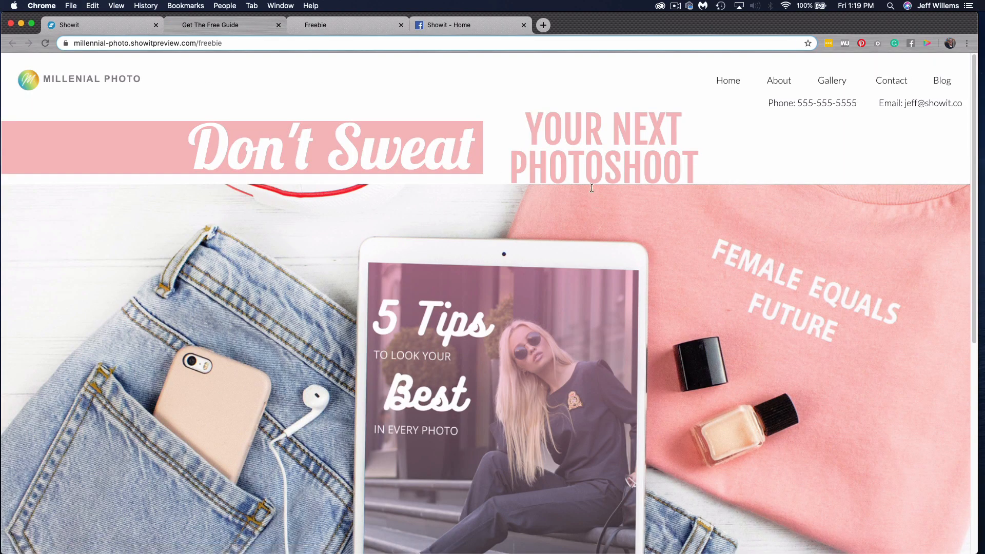
{"action": "scroll", "scroll_direction": "down", "scroll_amount": 3}
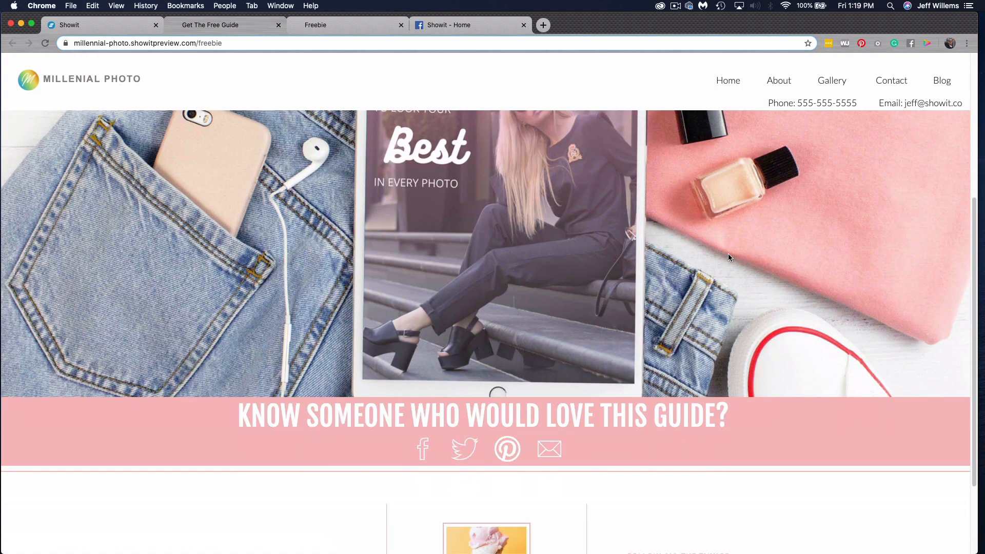
{"action": "mouse_move", "coordinate": [421, 449]}
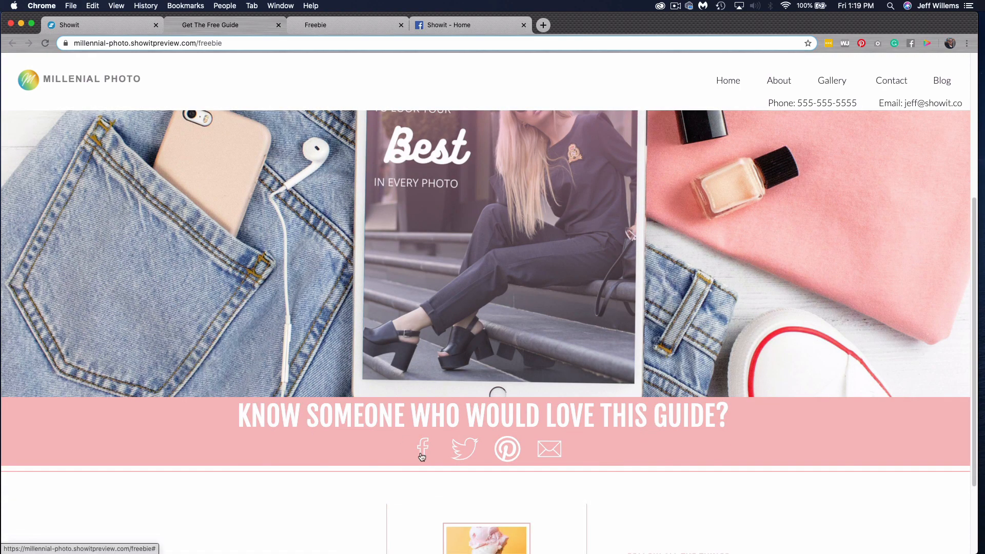
{"action": "left_click", "coordinate": [422, 447]}
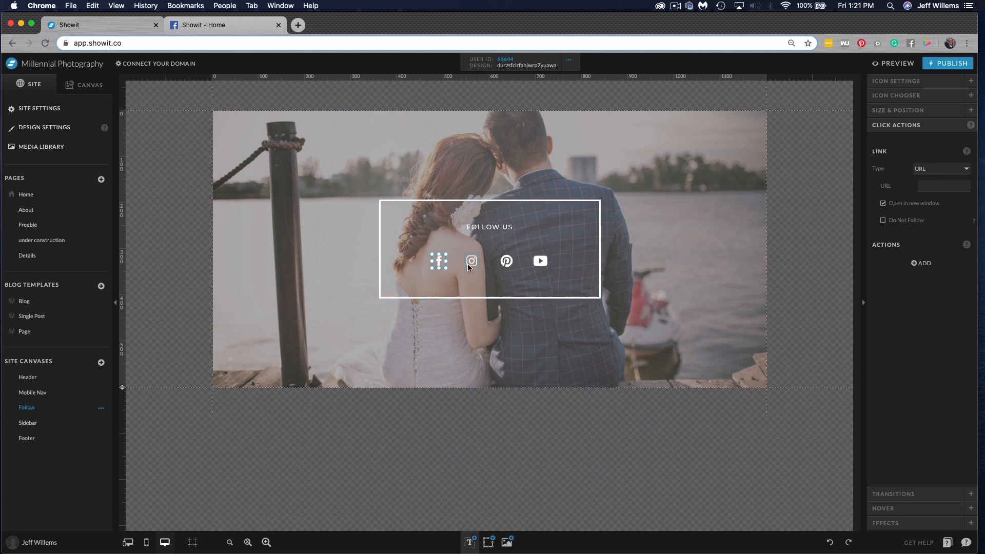
{"action": "mouse_move", "coordinate": [581, 265]}
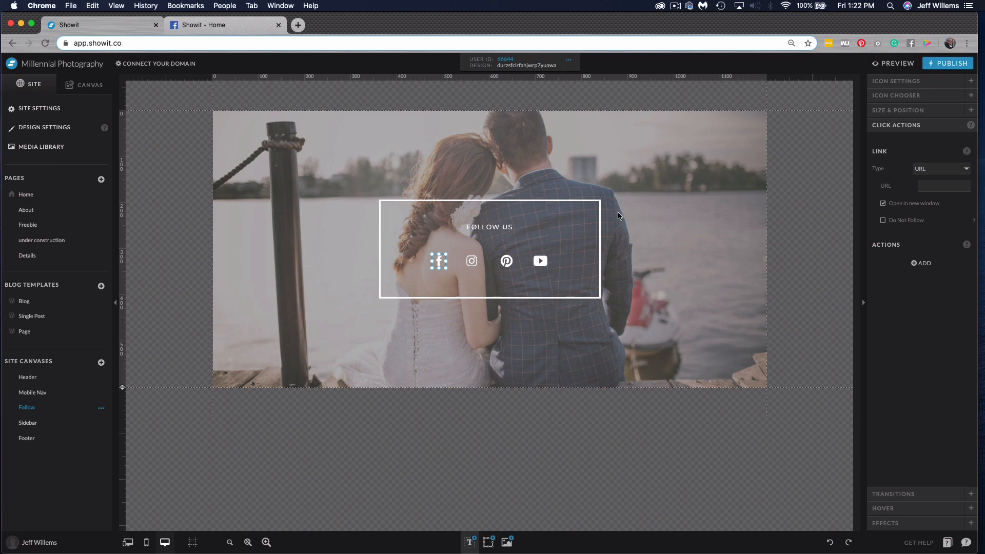
{"action": "mouse_move", "coordinate": [617, 212]}
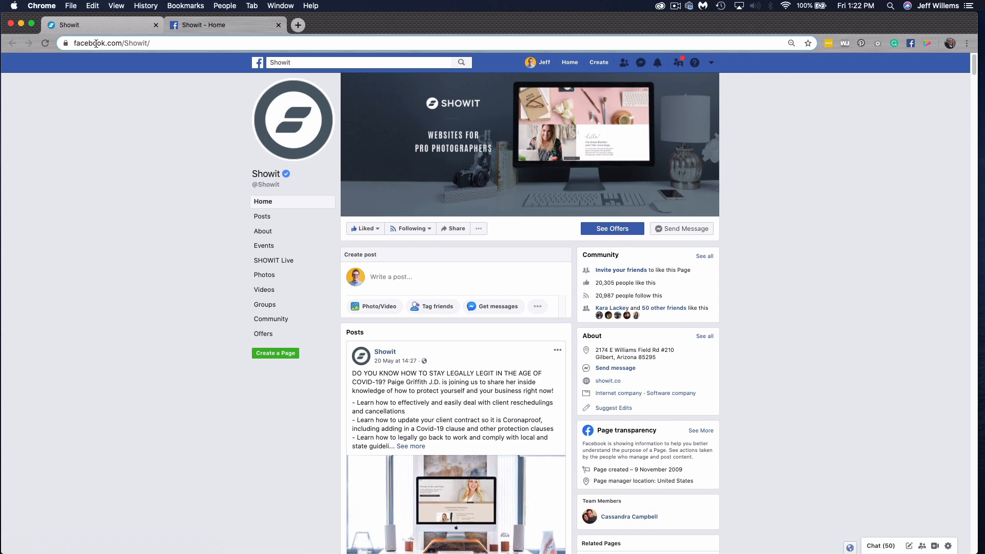
{"action": "mouse_move", "coordinate": [141, 54]}
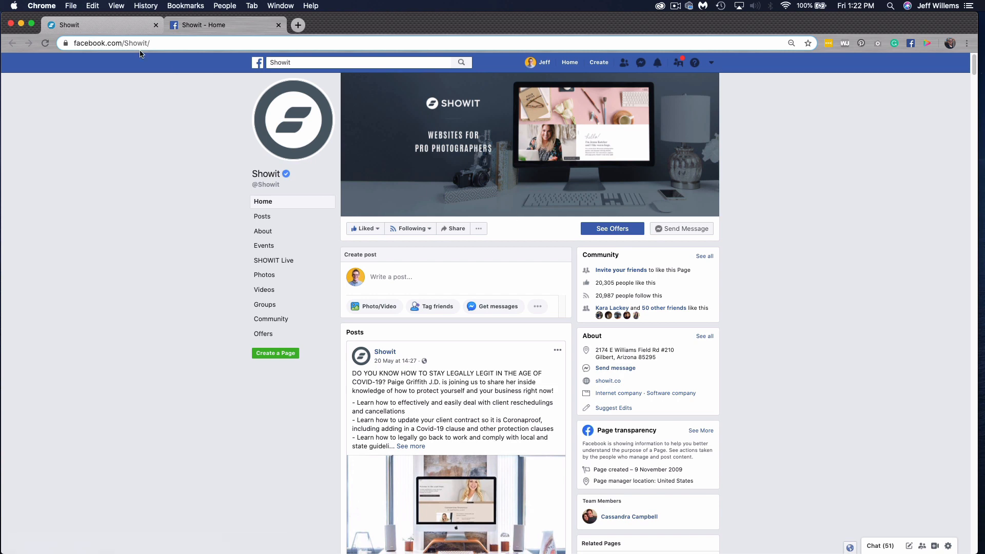
{"action": "left_click", "coordinate": [92, 24]}
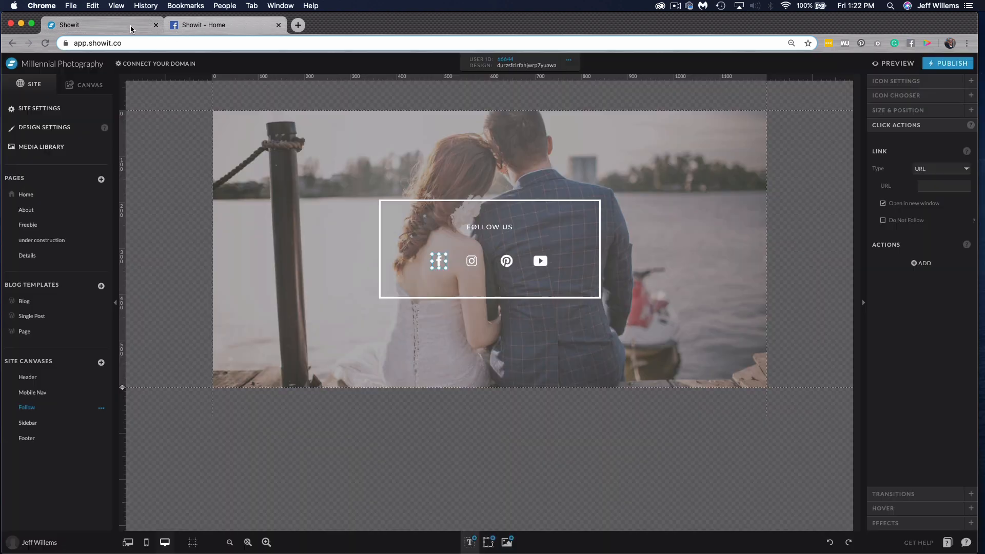
{"action": "left_click", "coordinate": [944, 185]}
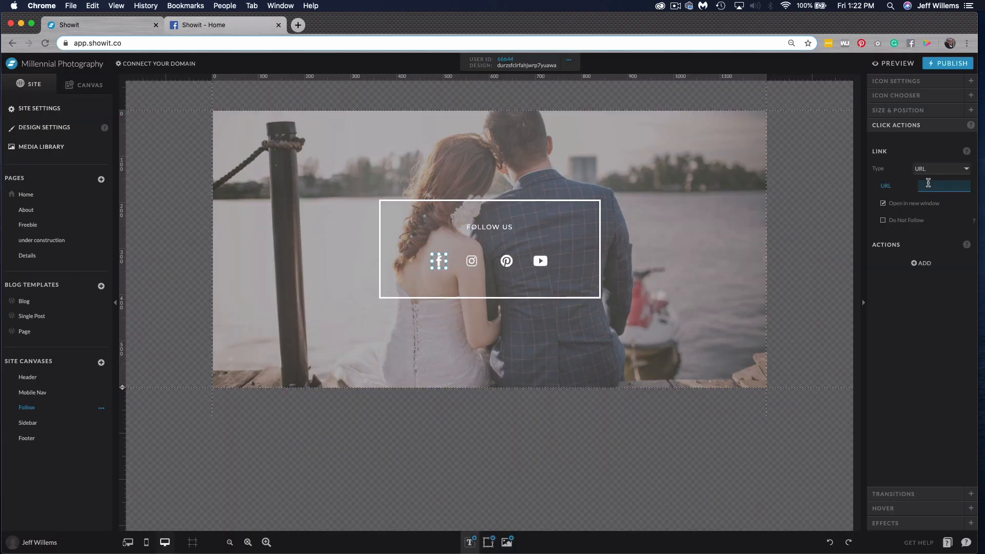
{"action": "type", "text": "www.facebook.com/"}
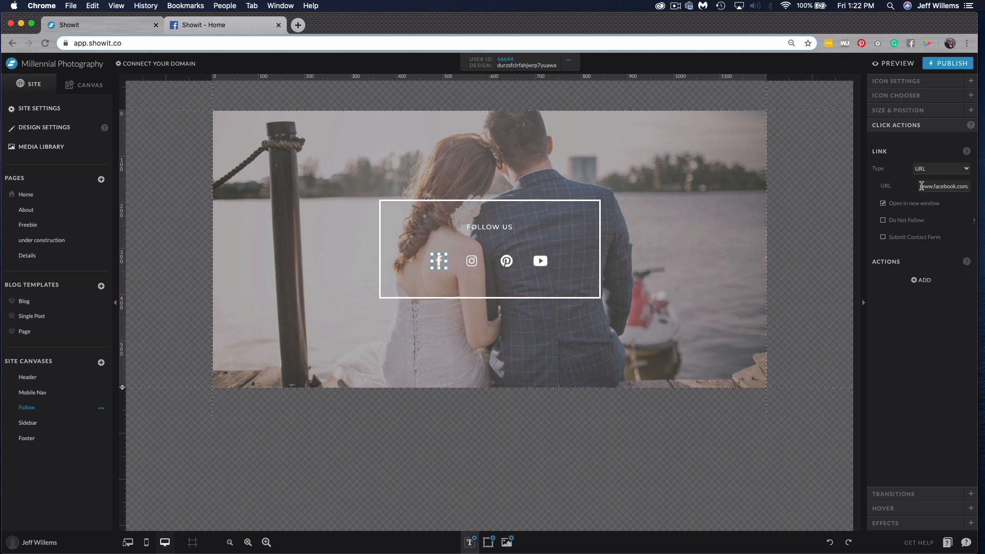
{"action": "left_click", "coordinate": [897, 64]}
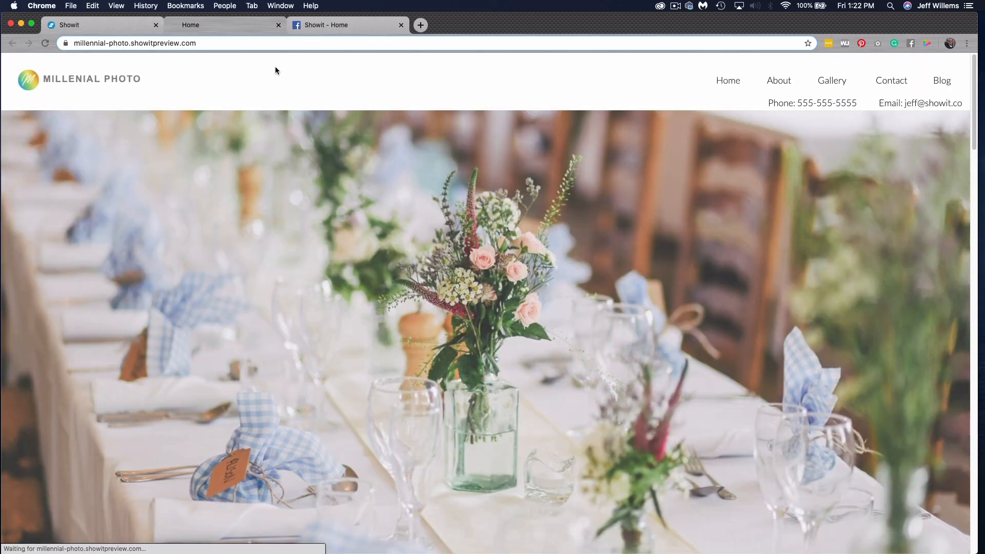
Test the Follow Us Facebook icon's link in the Home page preview
{"action": "scroll", "scroll_direction": "down", "scroll_amount": 3}
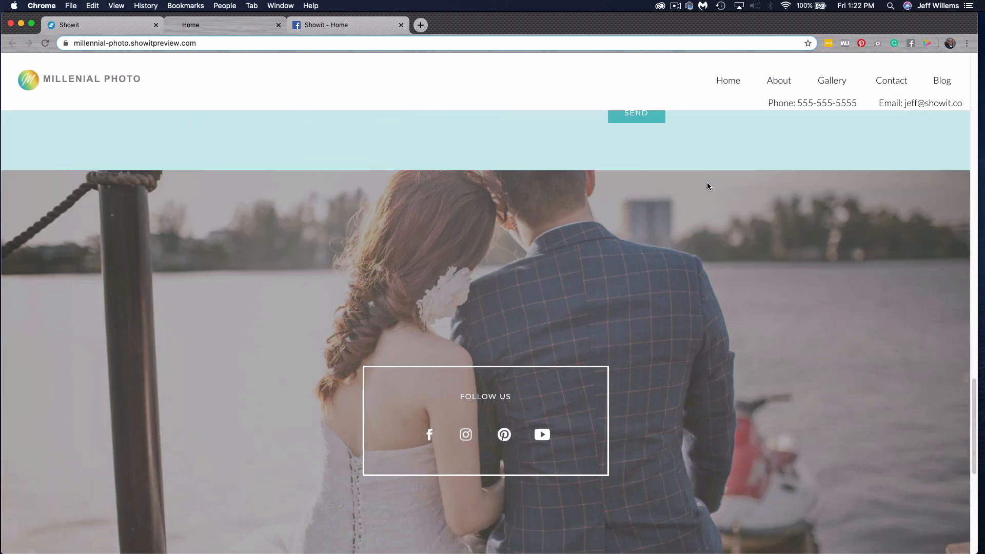
{"action": "scroll", "scroll_direction": "down", "scroll_amount": 3}
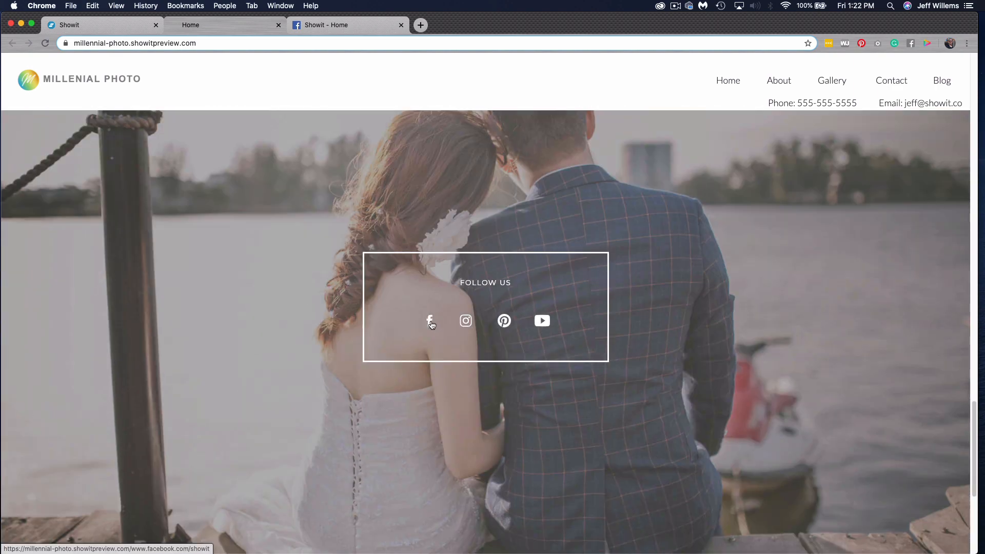
{"action": "left_click", "coordinate": [429, 320]}
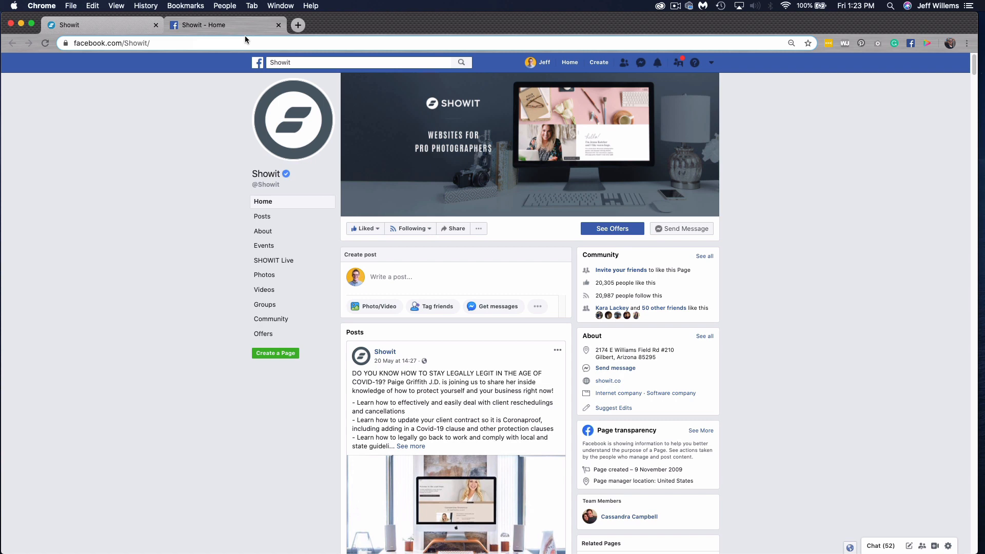
{"action": "mouse_move", "coordinate": [247, 35]}
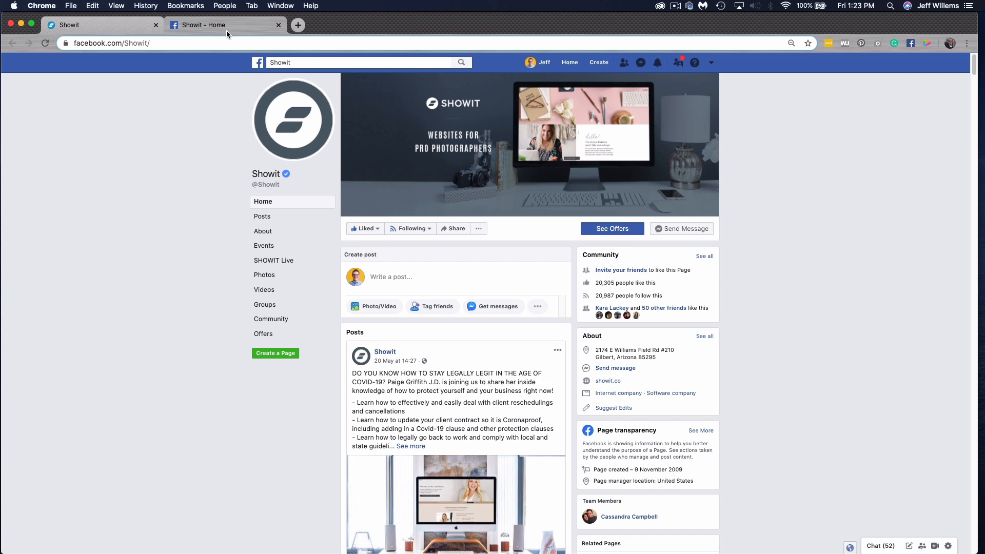
Copy the Facebook page address and enter 'facebook.com/Showit/' as the icon's link
{"action": "right_click", "coordinate": [103, 43]}
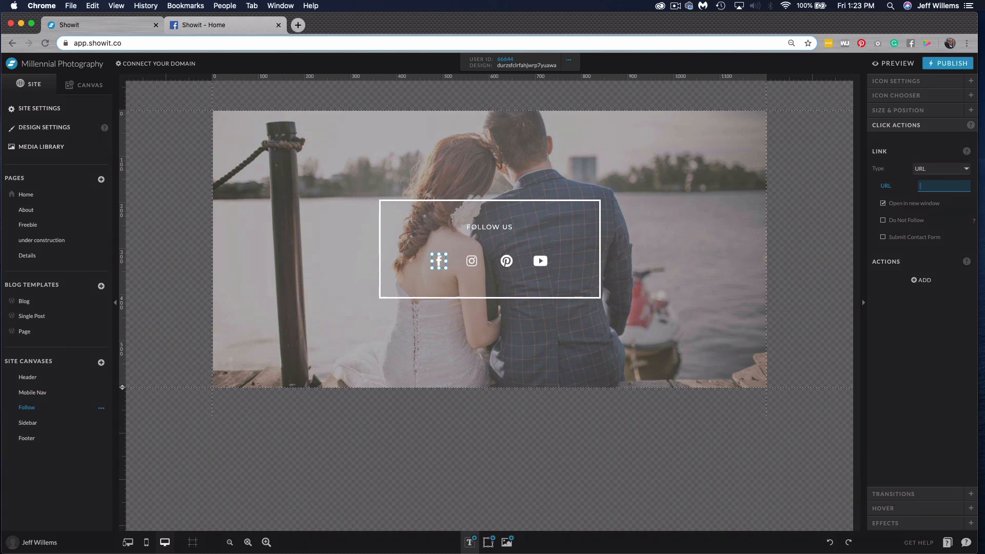
{"action": "type", "text": "ebook.com/Showit/"}
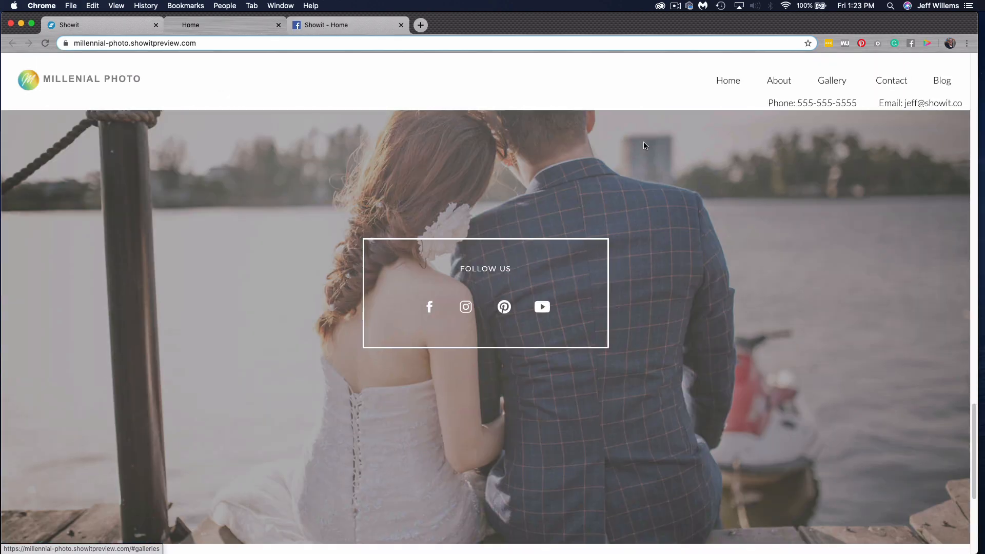
Verify the Facebook icon opens facebook.com/Showit in a new tab, then return to the editor
{"action": "left_click", "coordinate": [429, 307]}
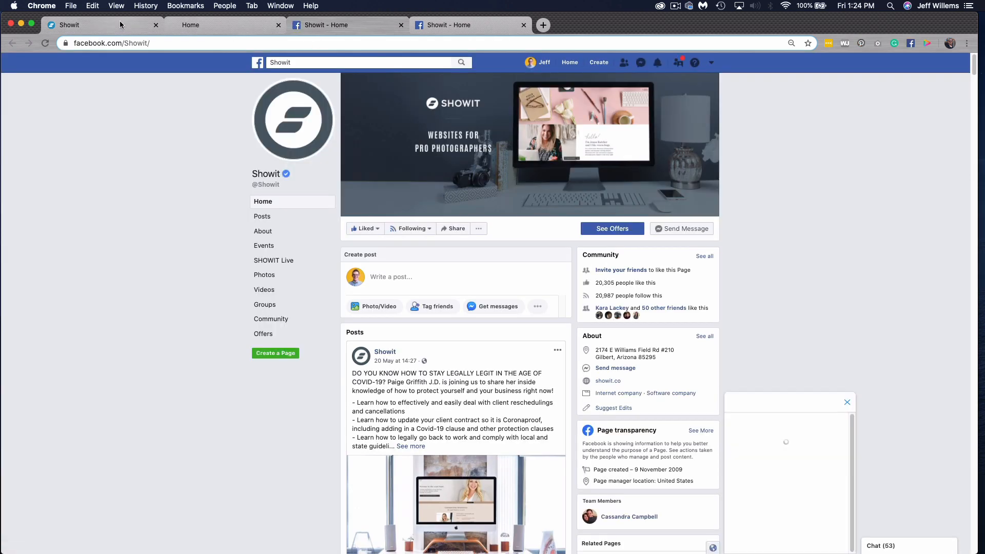
{"action": "left_click", "coordinate": [90, 24]}
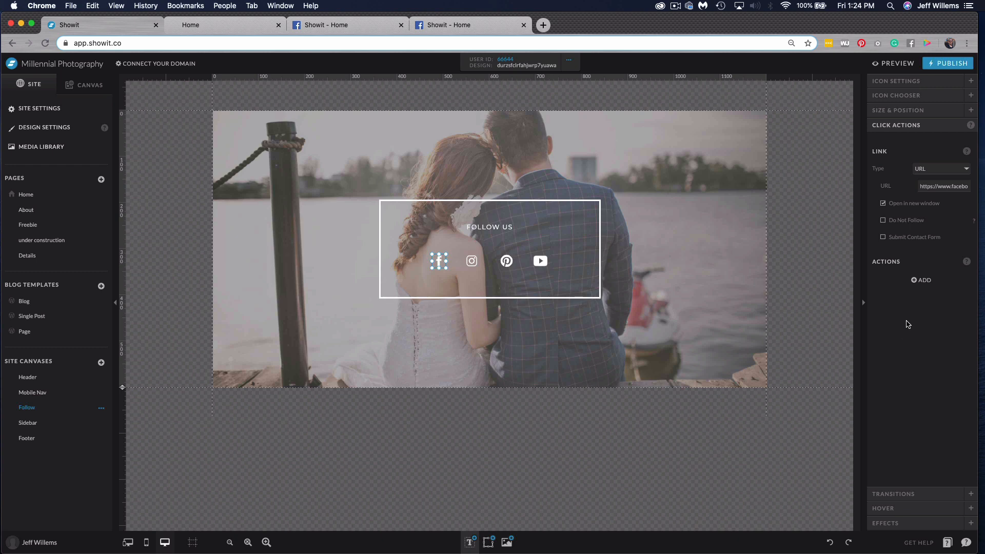
{"action": "mouse_move", "coordinate": [867, 193]}
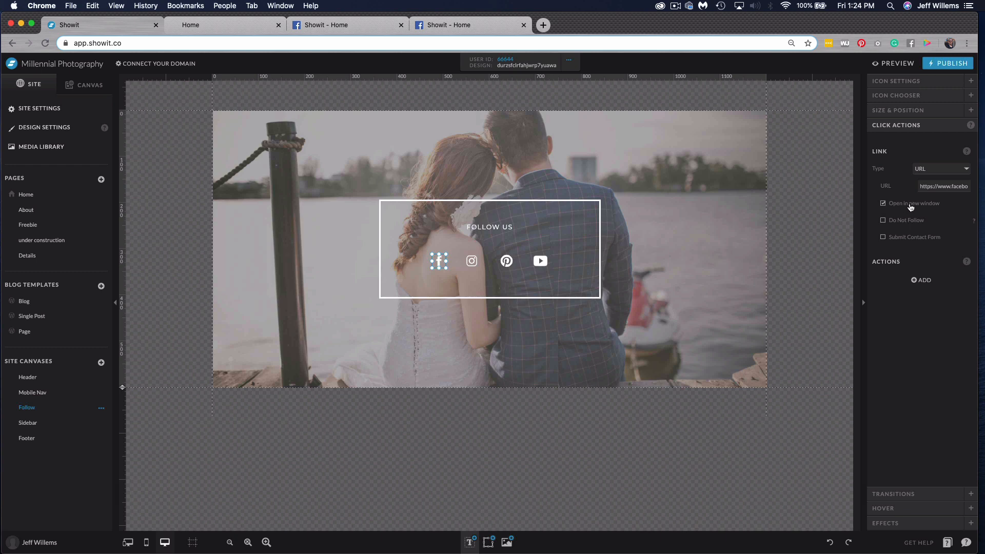
{"action": "mouse_move", "coordinate": [926, 207]}
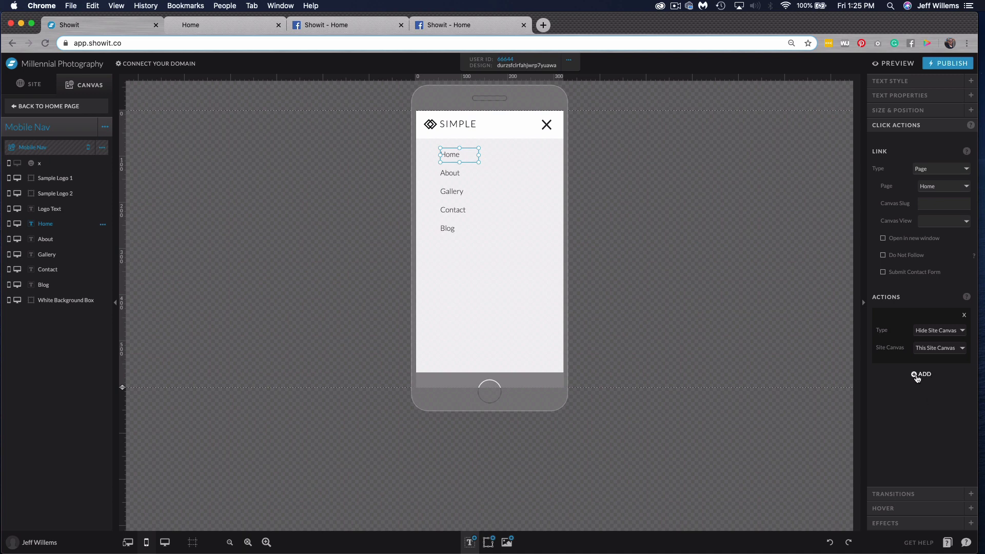
Add a second click action to the Mobile Nav Home link, set to show a site canvas
{"action": "left_click", "coordinate": [921, 374]}
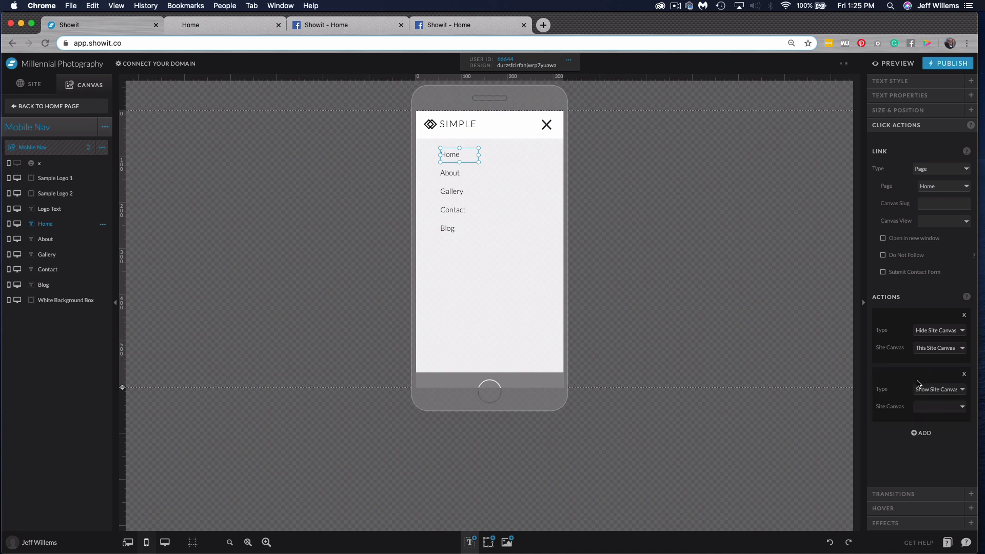
{"action": "left_click", "coordinate": [937, 389]}
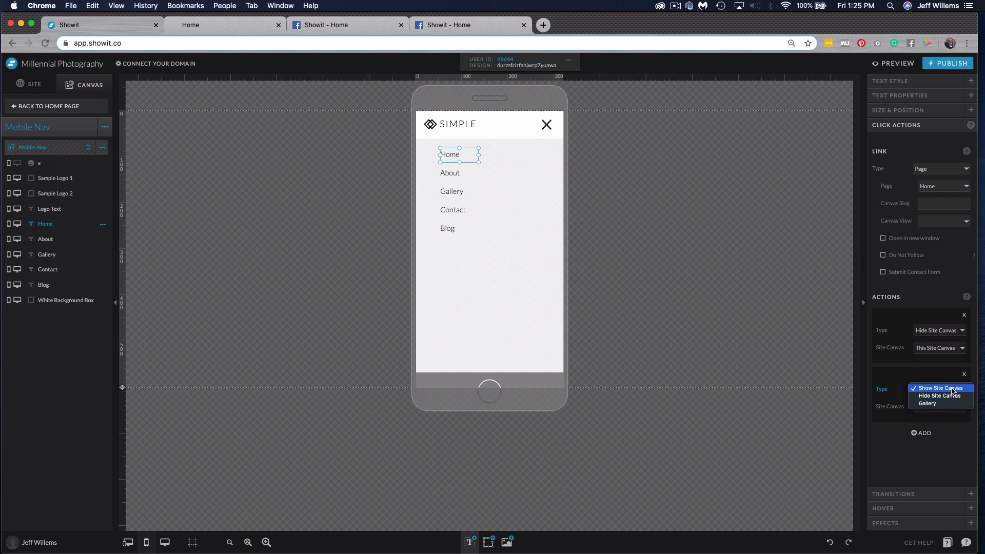
{"action": "mouse_move", "coordinate": [940, 403]}
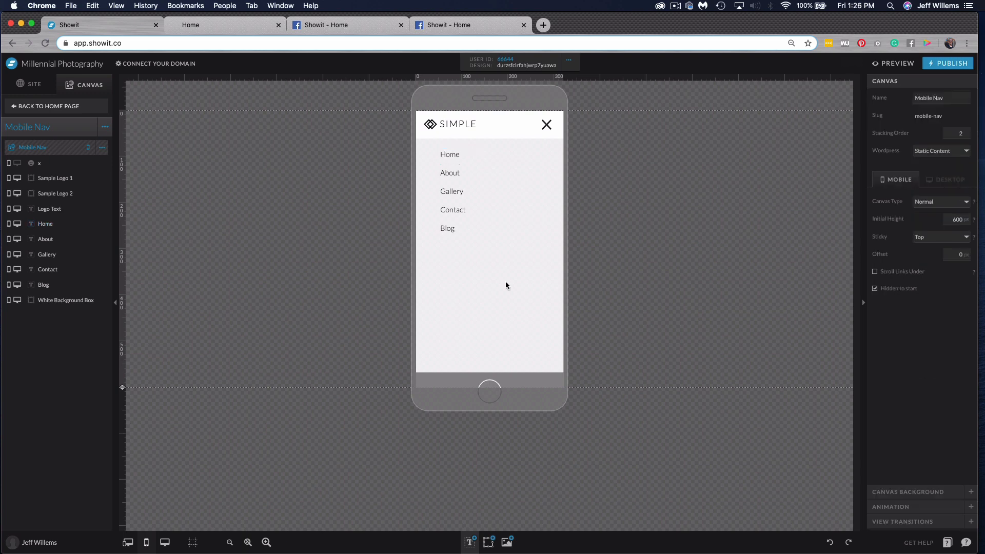
{"action": "mouse_move", "coordinate": [483, 198]}
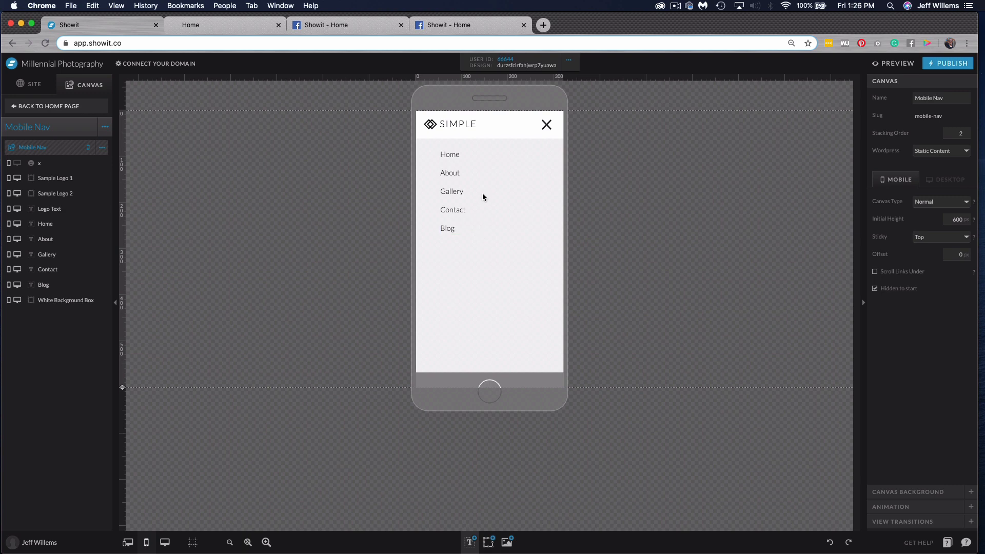
{"action": "mouse_move", "coordinate": [896, 173]}
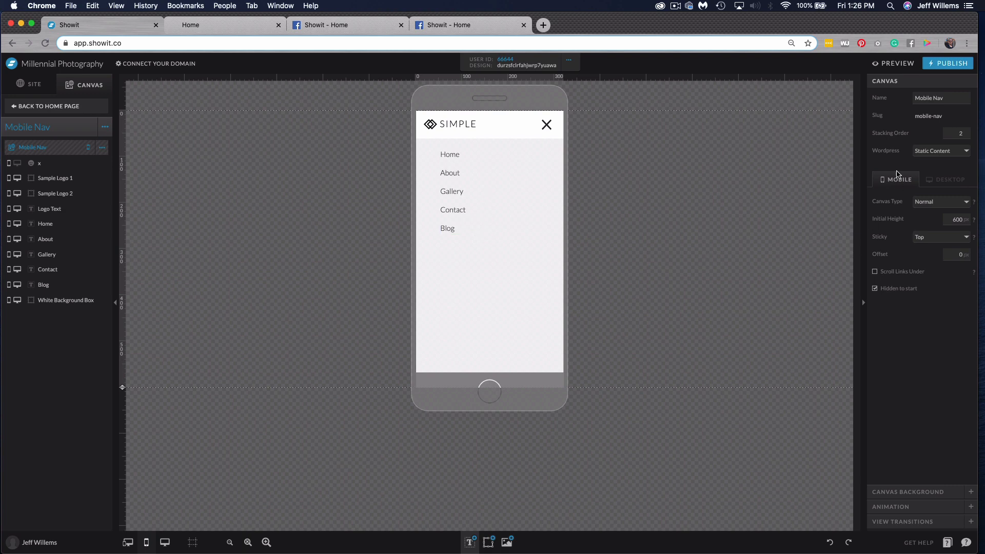
{"action": "mouse_move", "coordinate": [895, 296]}
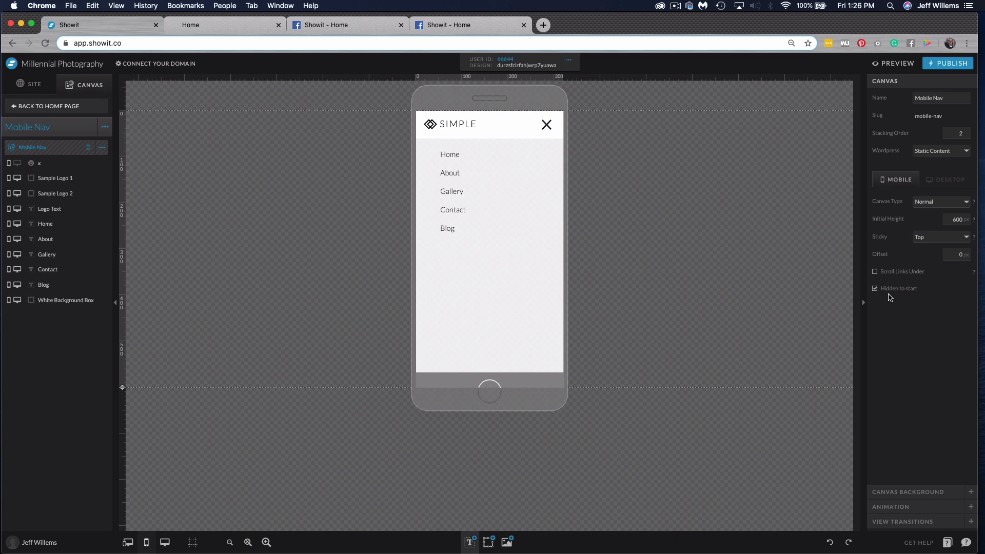
{"action": "mouse_move", "coordinate": [897, 303]}
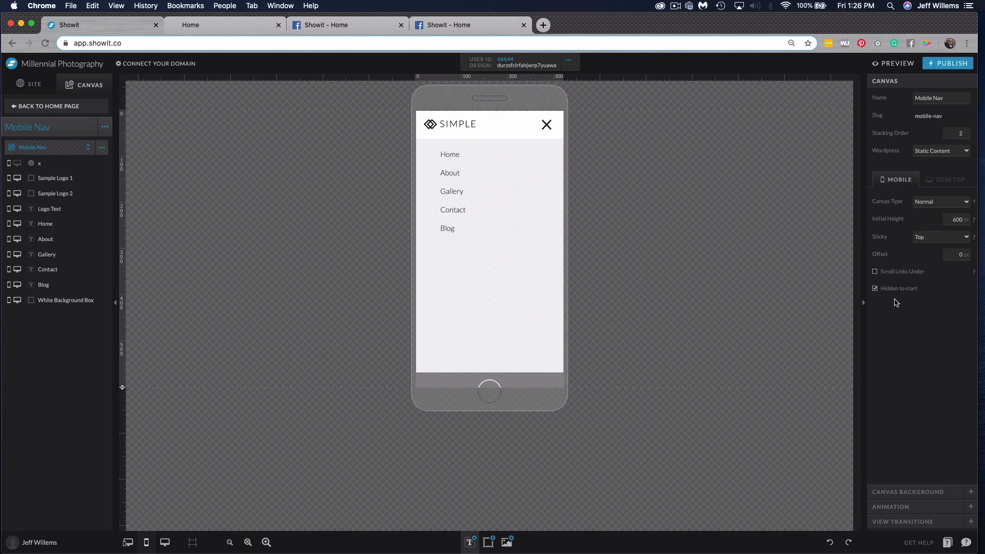
{"action": "mouse_move", "coordinate": [894, 297]}
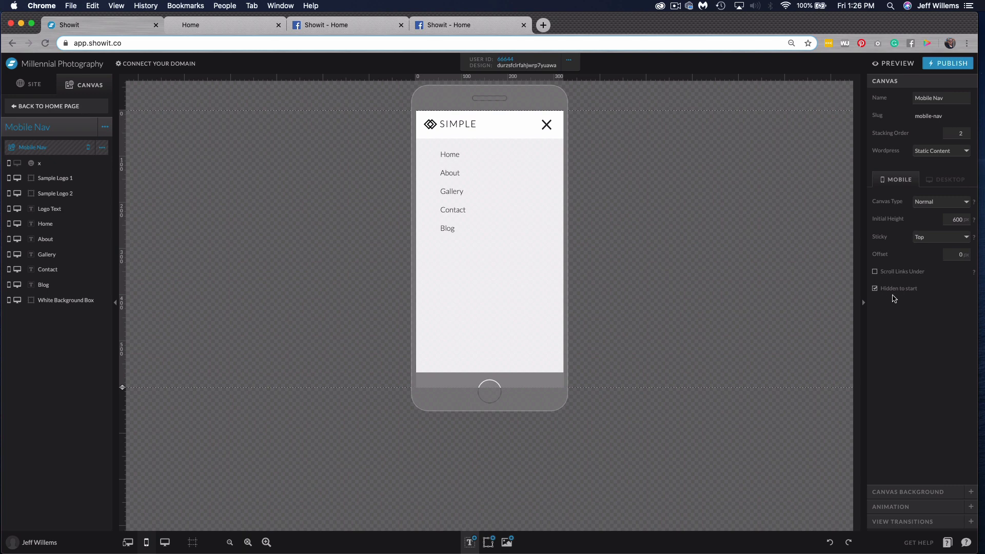
{"action": "mouse_move", "coordinate": [904, 304]}
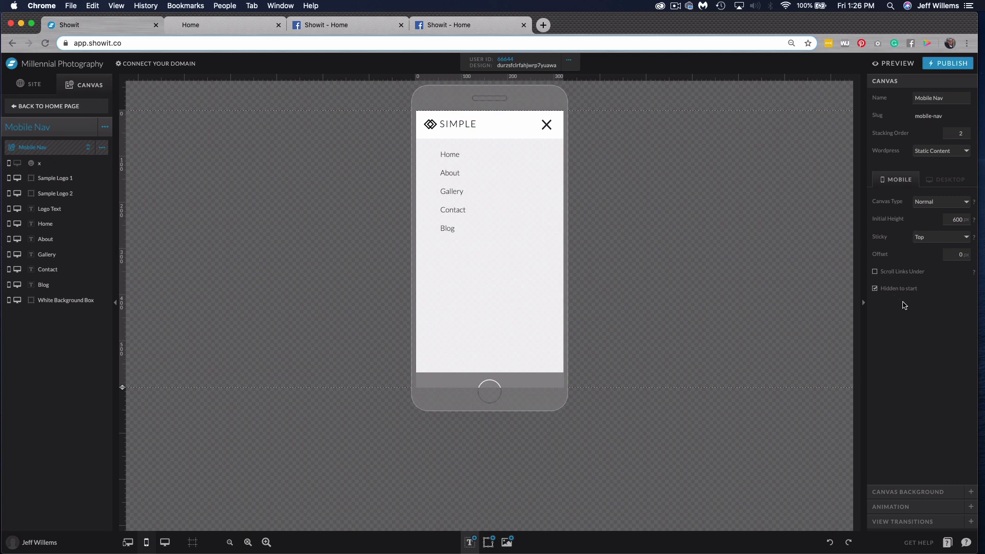
{"action": "mouse_move", "coordinate": [534, 112]}
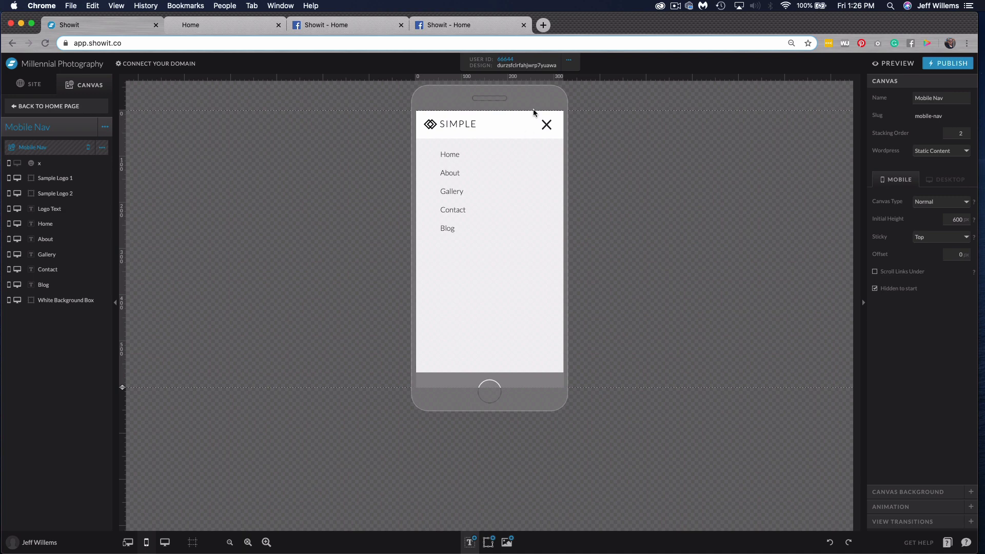
Review the Hide Site Canvas actions on the close icon and the Home, About, Contact links
{"action": "left_click", "coordinate": [545, 124]}
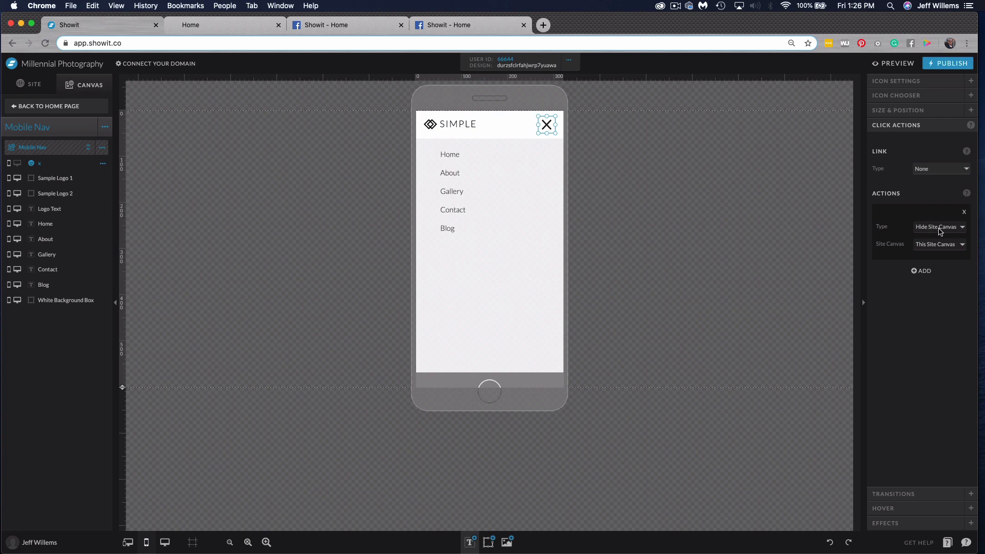
{"action": "left_click", "coordinate": [450, 153]}
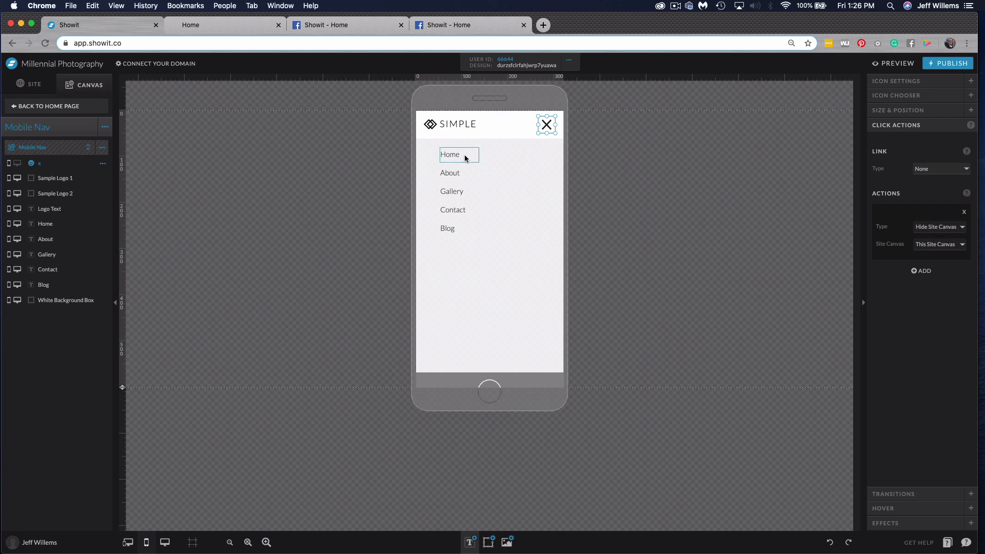
{"action": "left_click", "coordinate": [449, 173]}
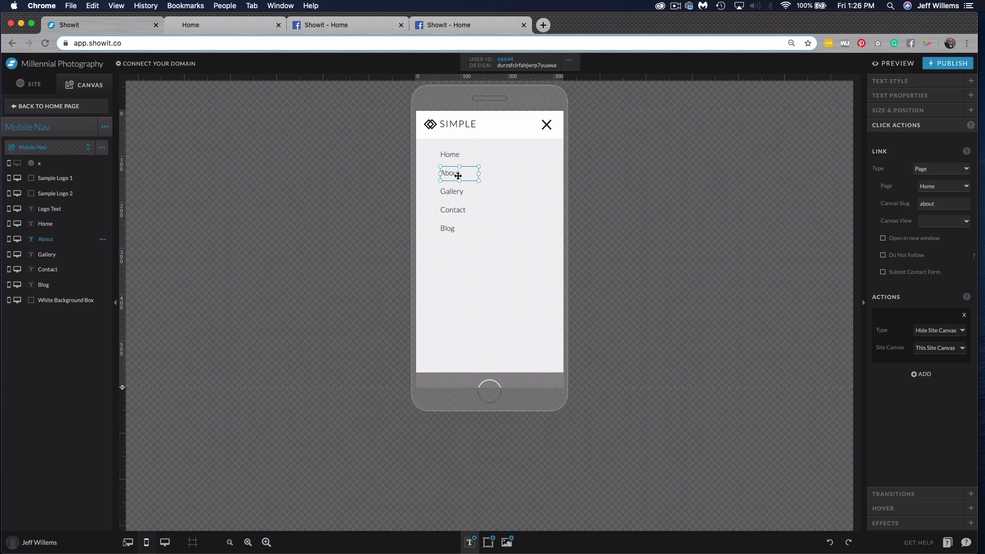
{"action": "left_click", "coordinate": [454, 209]}
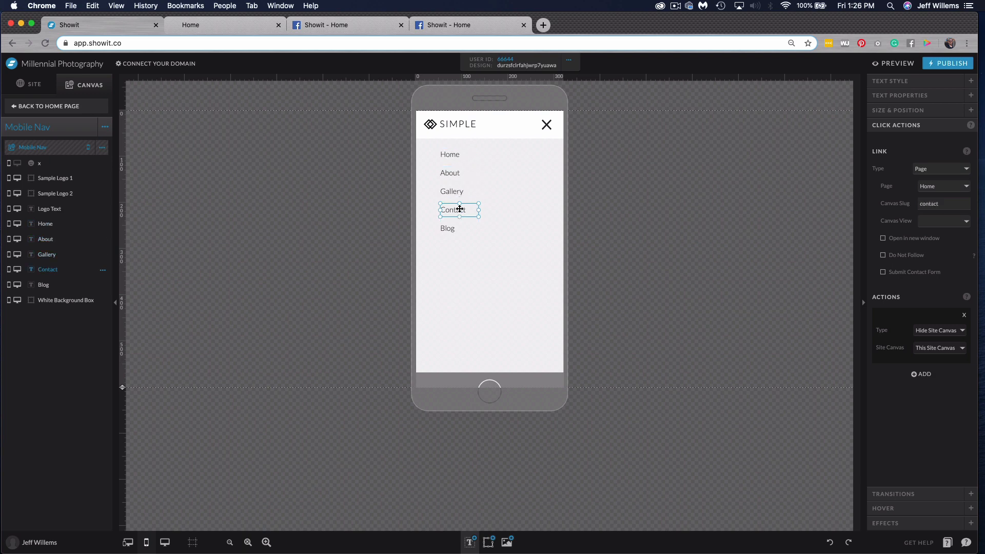
{"action": "mouse_move", "coordinate": [468, 208]}
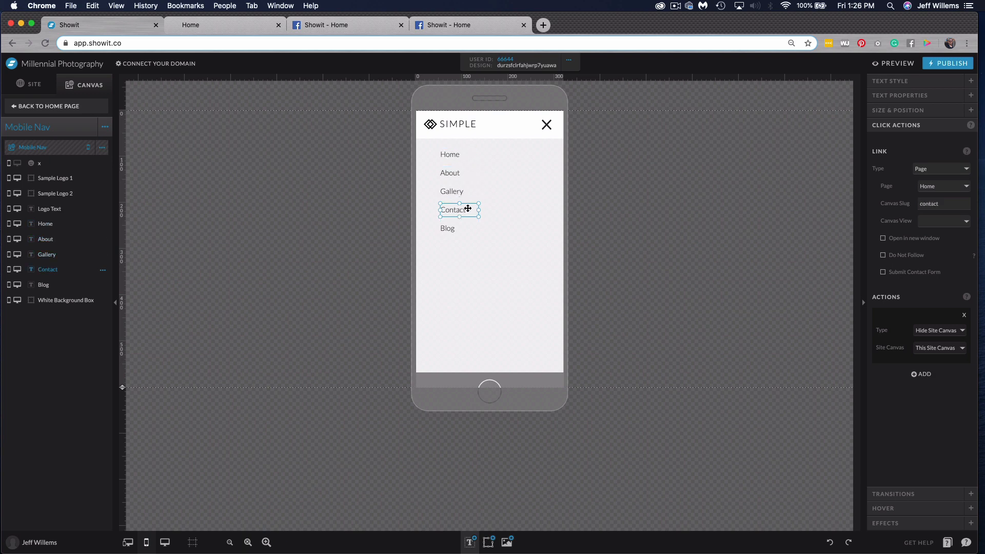
{"action": "mouse_move", "coordinate": [518, 170]}
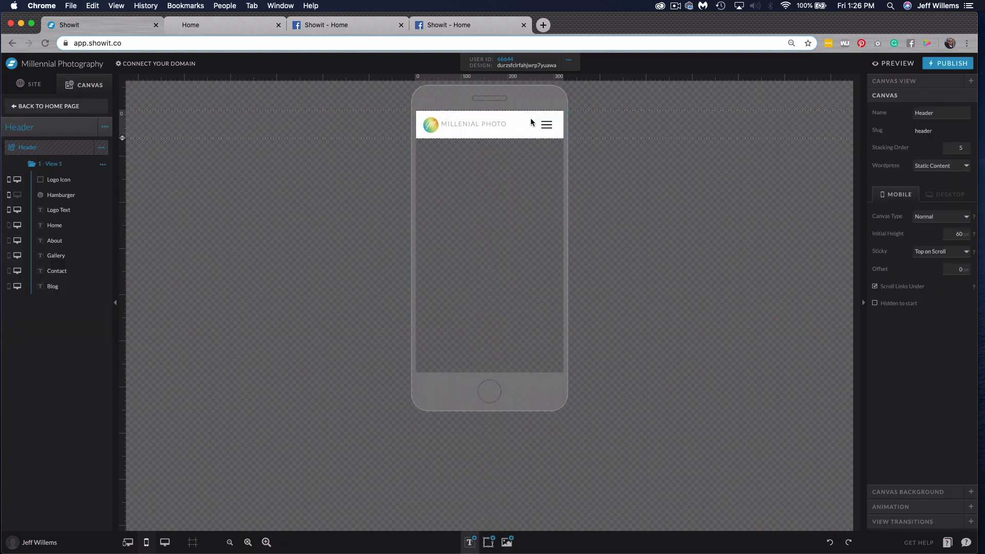
Set the Header hamburger icon's click action to target the Mobile Nav canvas
{"action": "left_click", "coordinate": [546, 124]}
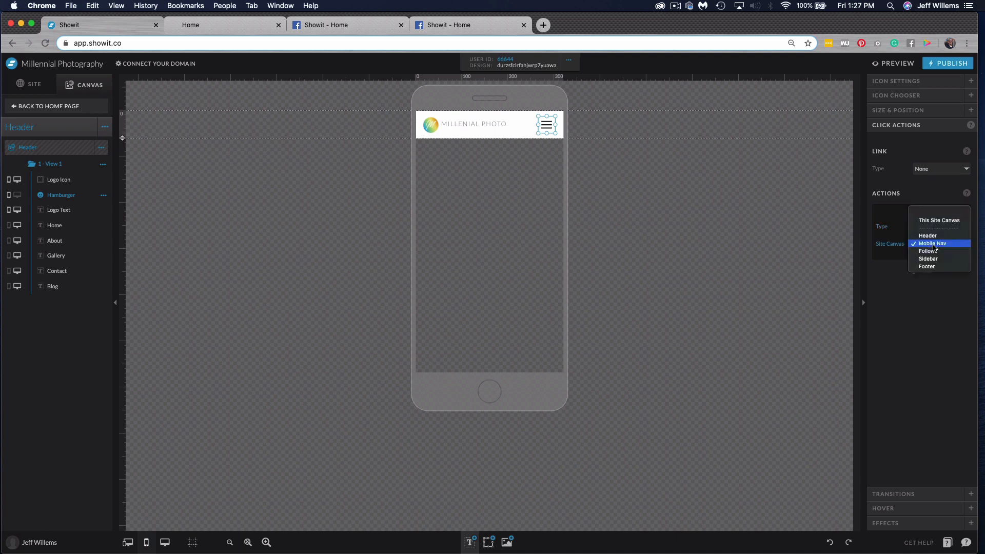
{"action": "left_click", "coordinate": [931, 243]}
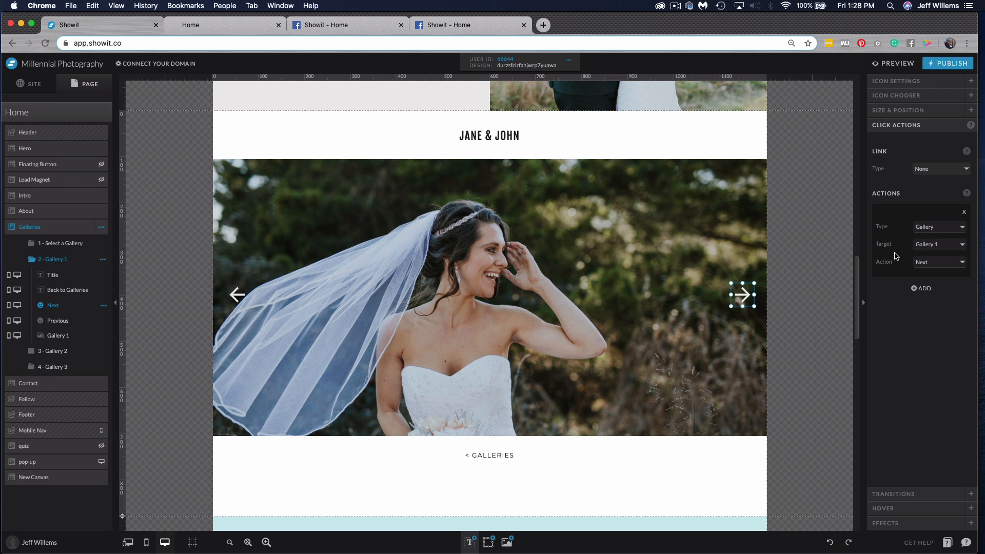
{"action": "mouse_move", "coordinate": [751, 312]}
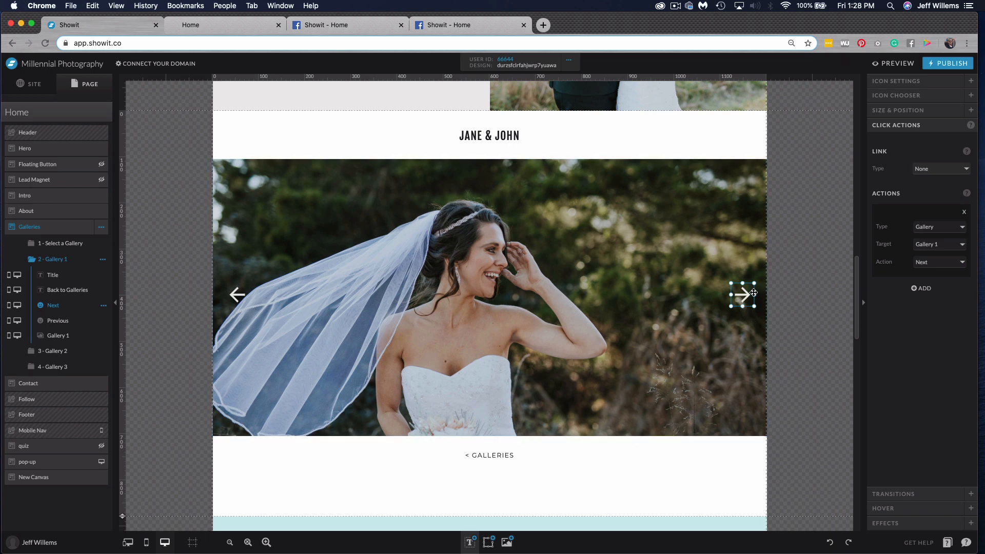
{"action": "mouse_move", "coordinate": [812, 246]}
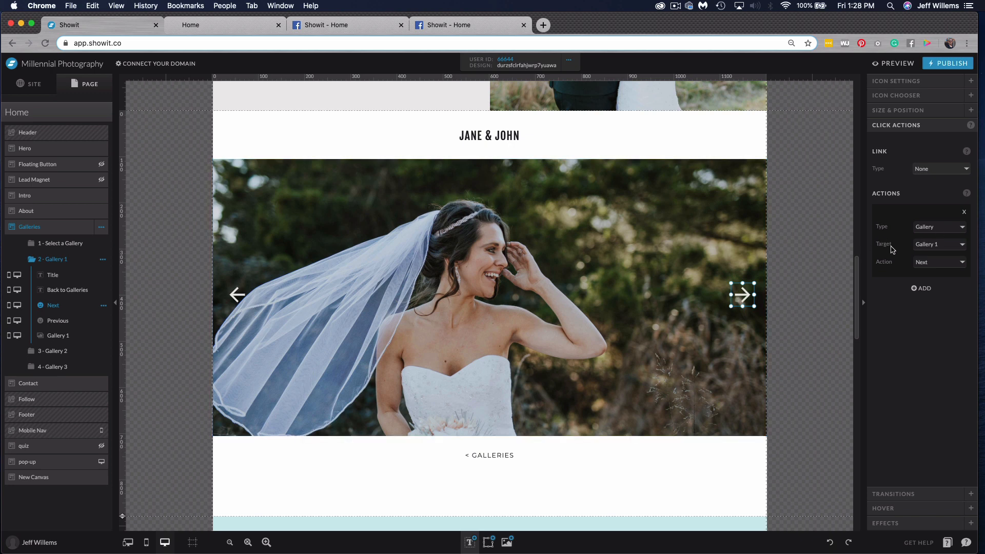
Confirm the Next arrow targets Gallery 1 and review its available gallery actions
{"action": "left_click", "coordinate": [940, 244]}
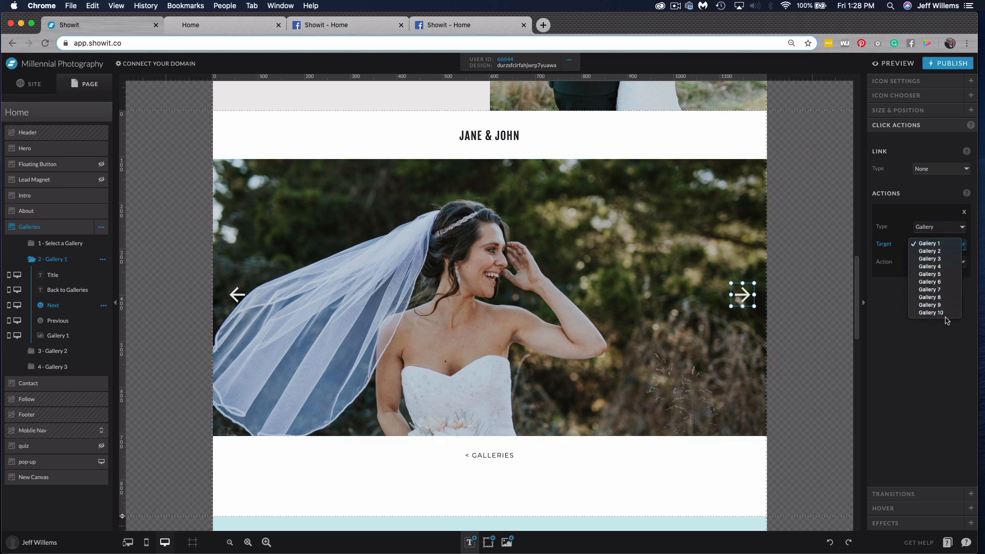
{"action": "left_click", "coordinate": [929, 244]}
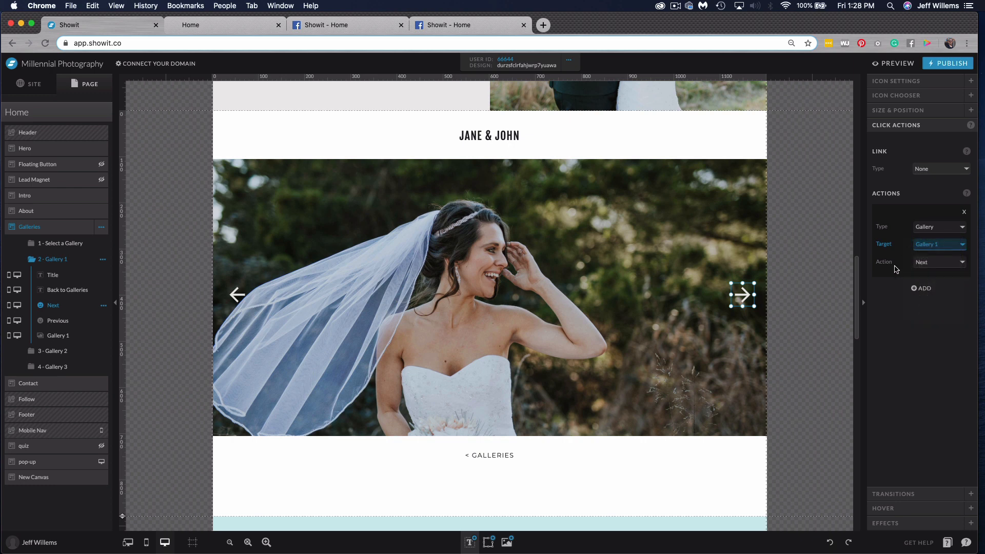
{"action": "left_click", "coordinate": [939, 262]}
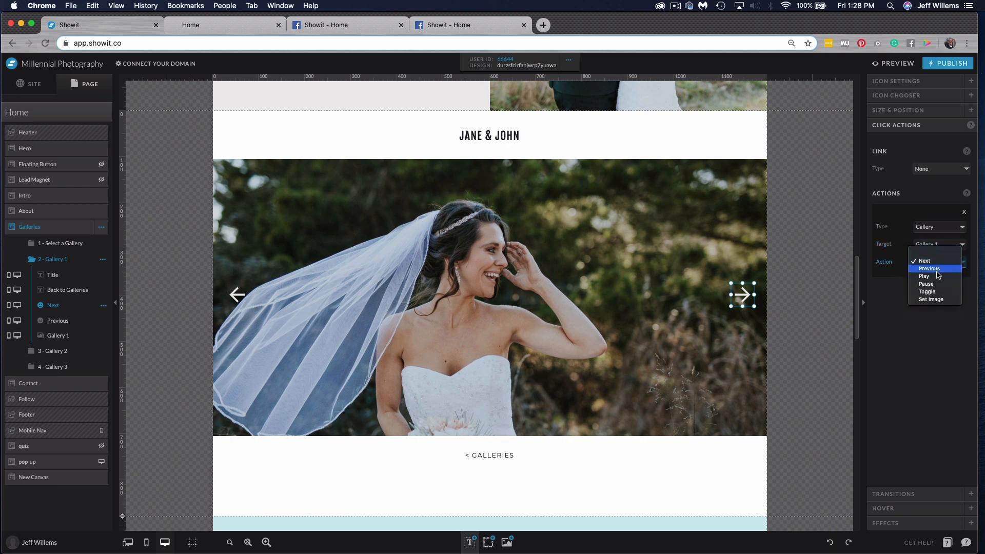
{"action": "mouse_move", "coordinate": [923, 276]}
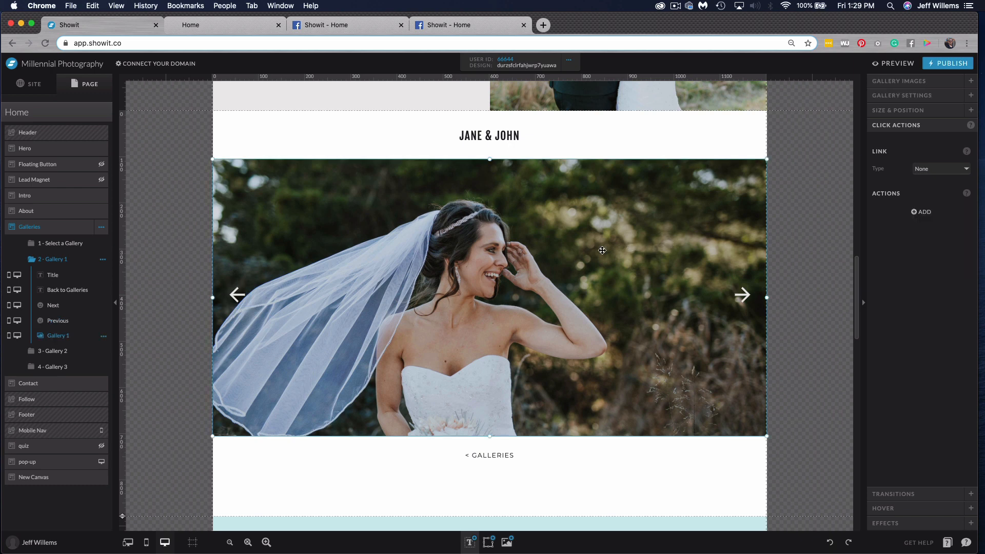
{"action": "mouse_move", "coordinate": [886, 100]}
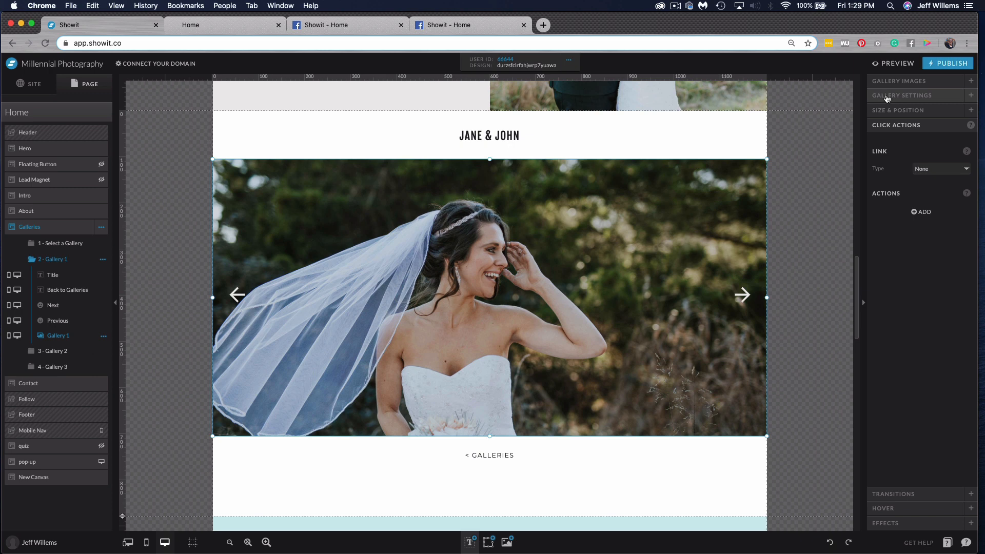
Check which image area Gallery 1 uses in its Gallery Settings
{"action": "left_click", "coordinate": [902, 96]}
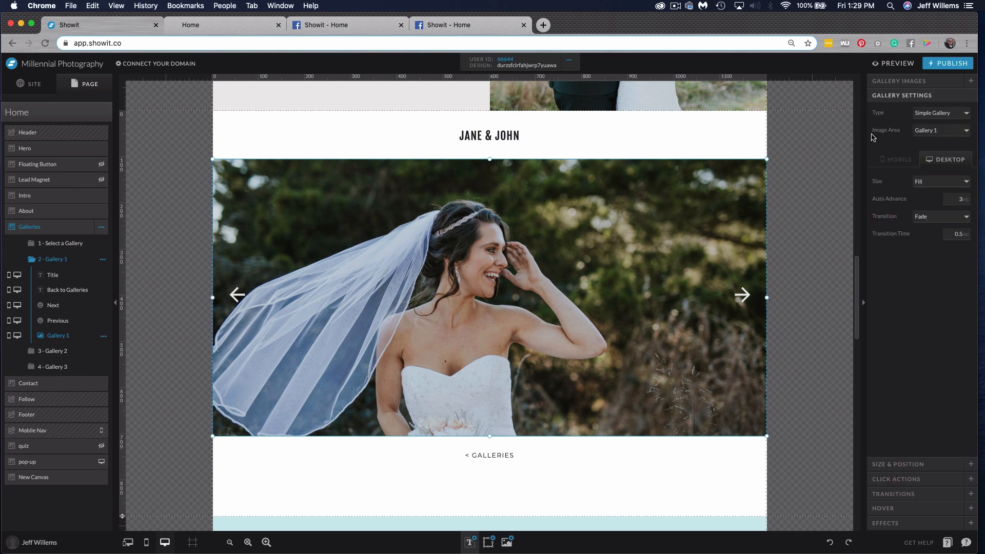
{"action": "left_click", "coordinate": [940, 130]}
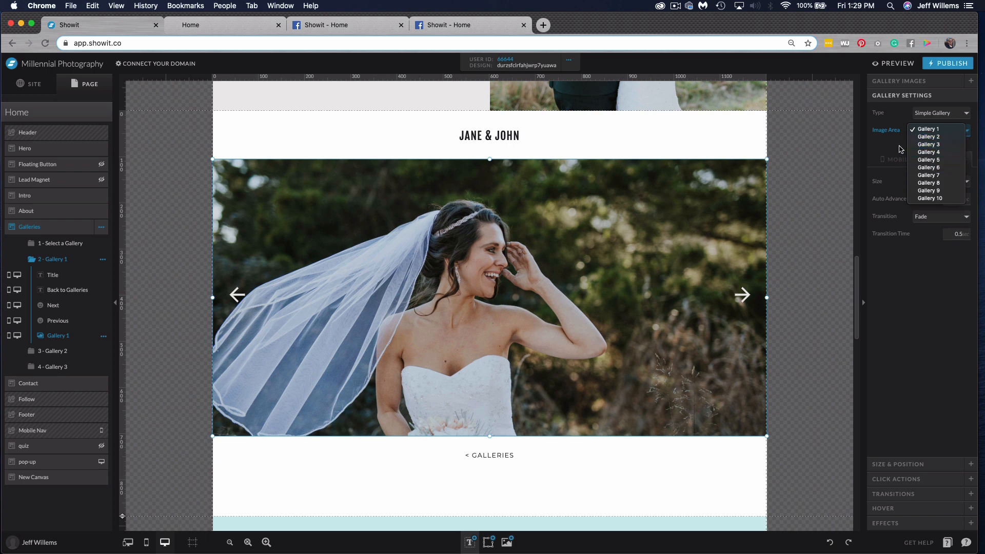
{"action": "mouse_move", "coordinate": [931, 137]}
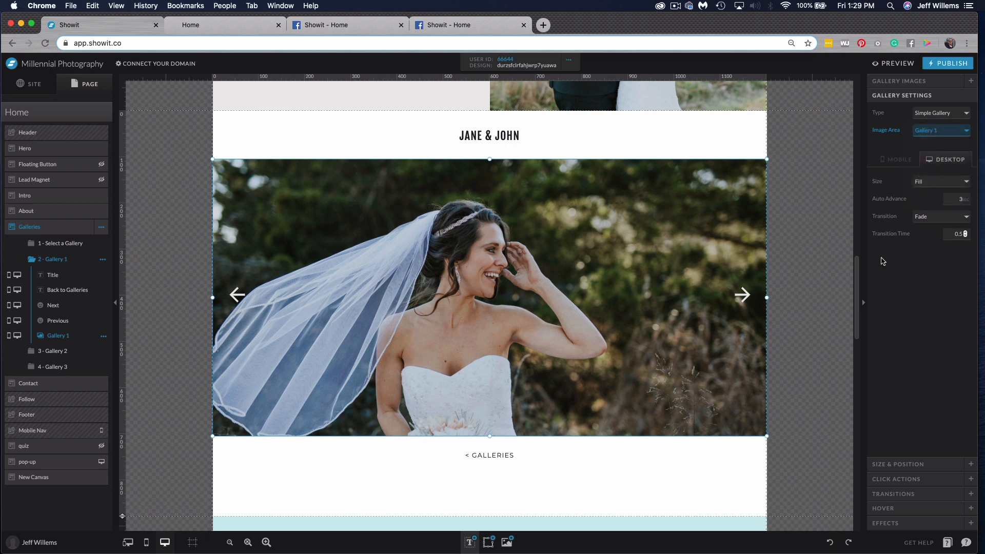
Reselect the right arrow and keep Gallery 1 as its action target
{"action": "left_click", "coordinate": [743, 295]}
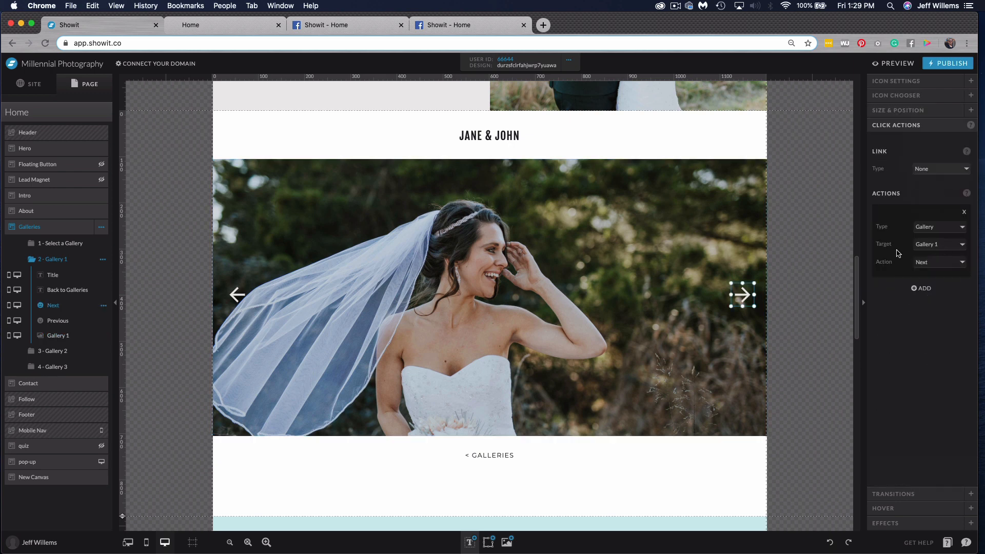
{"action": "left_click", "coordinate": [939, 244]}
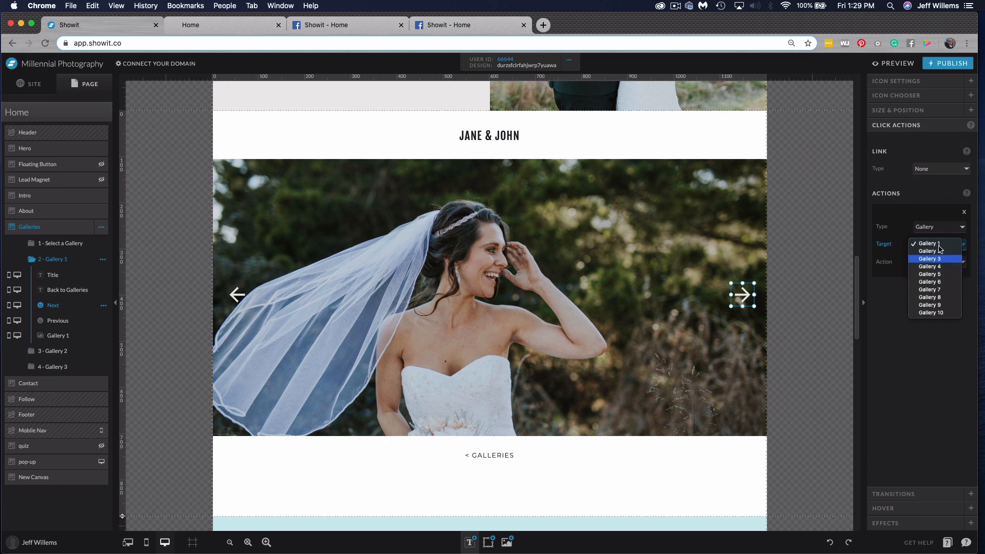
{"action": "left_click", "coordinate": [926, 243]}
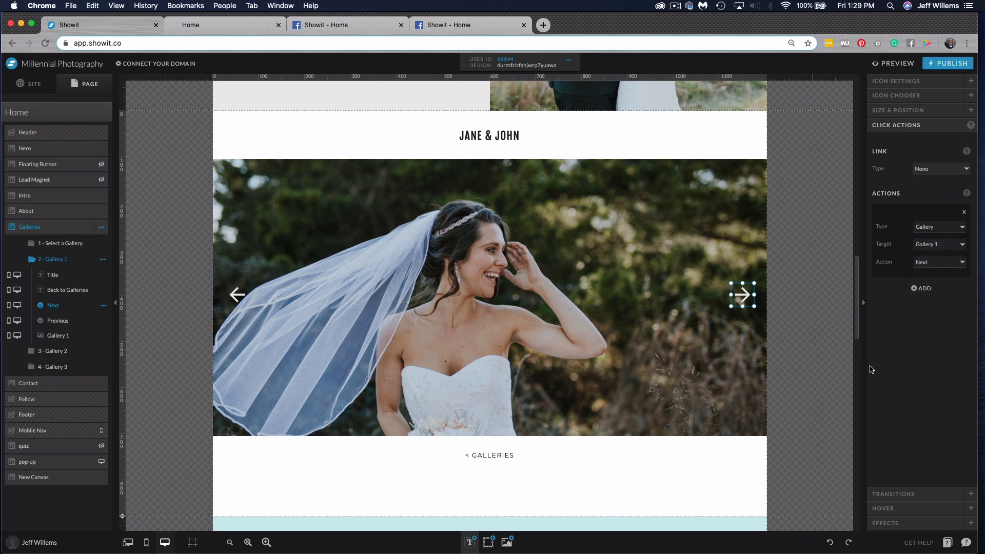
{"action": "mouse_move", "coordinate": [915, 360]}
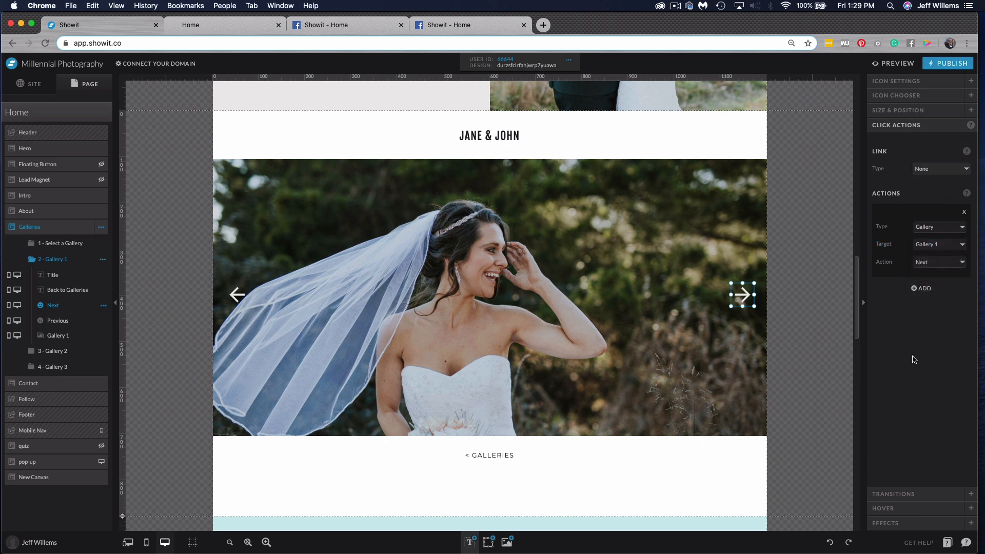